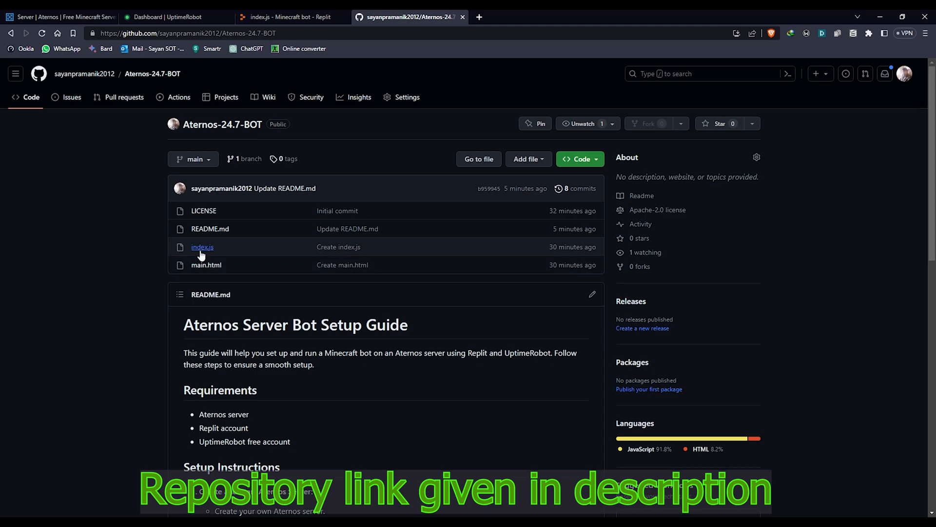
{"action": "mouse_move", "coordinate": [218, 272]}
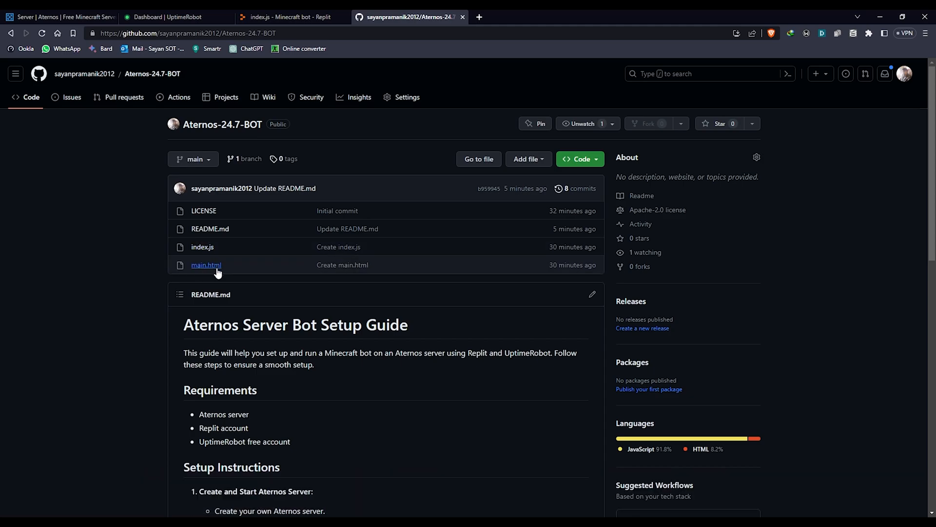
View index.js with its serverHost, serverPort and botUsername placeholders in the Aternos-24.7-BOT repo
{"action": "left_click", "coordinate": [202, 247]}
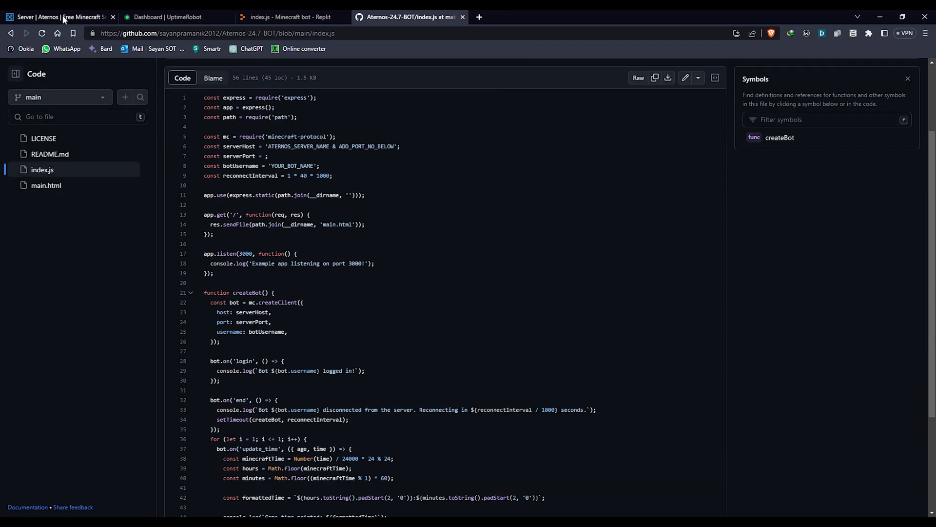
{"action": "left_click", "coordinate": [58, 18]}
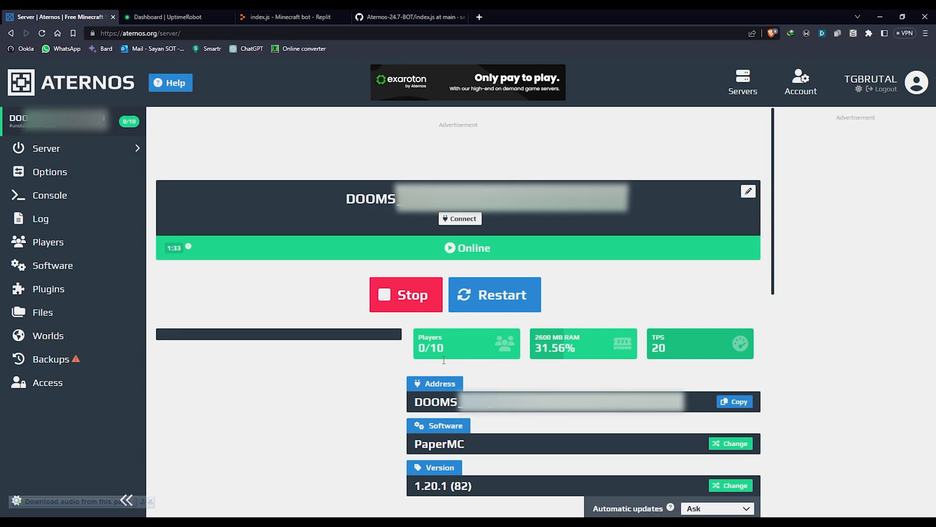
{"action": "mouse_move", "coordinate": [285, 299]}
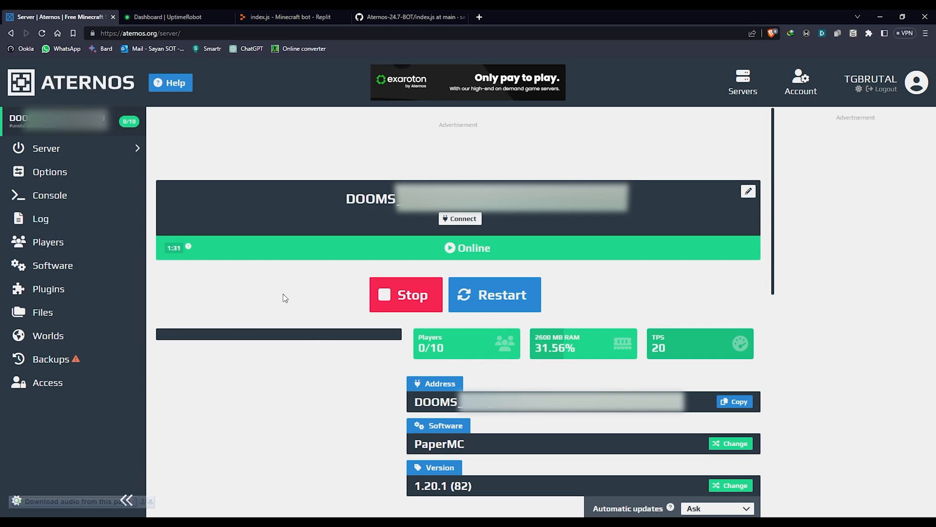
{"action": "mouse_move", "coordinate": [419, 364]}
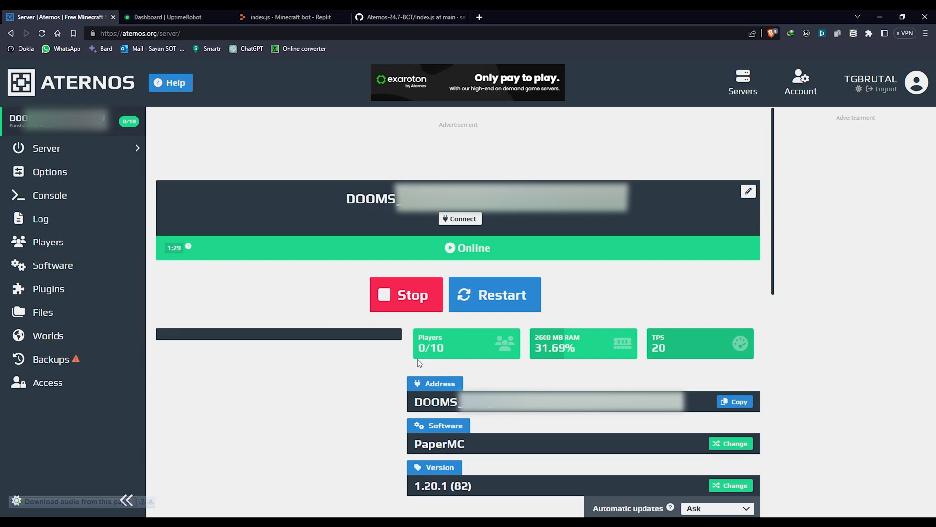
{"action": "mouse_move", "coordinate": [394, 358]}
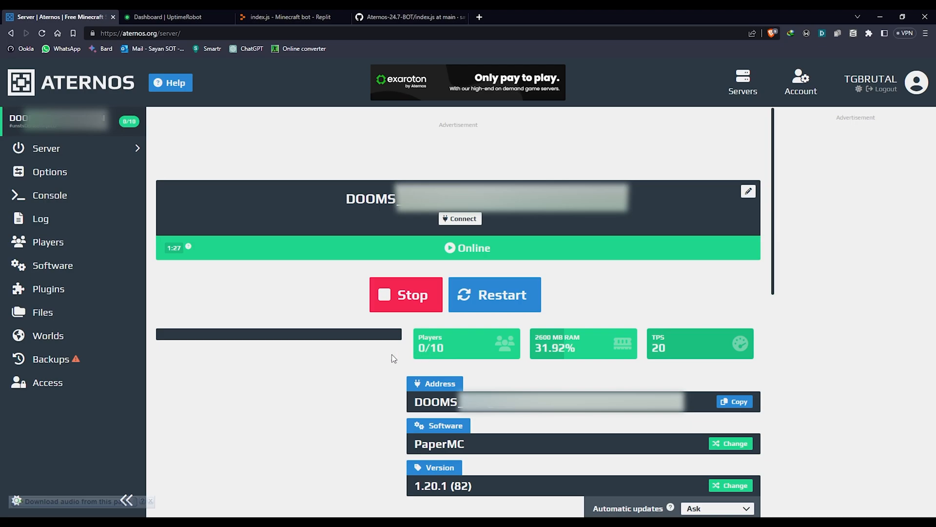
{"action": "mouse_move", "coordinate": [210, 281]}
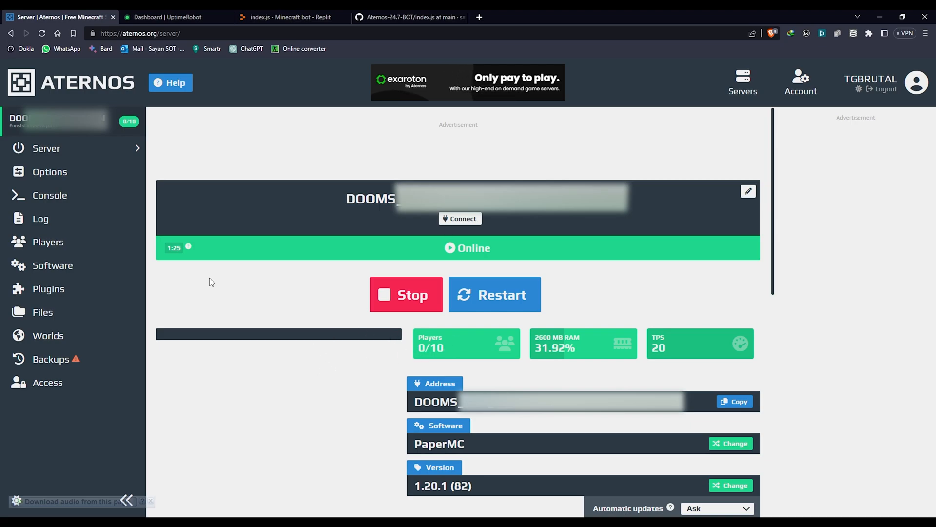
{"action": "left_click", "coordinate": [48, 242]}
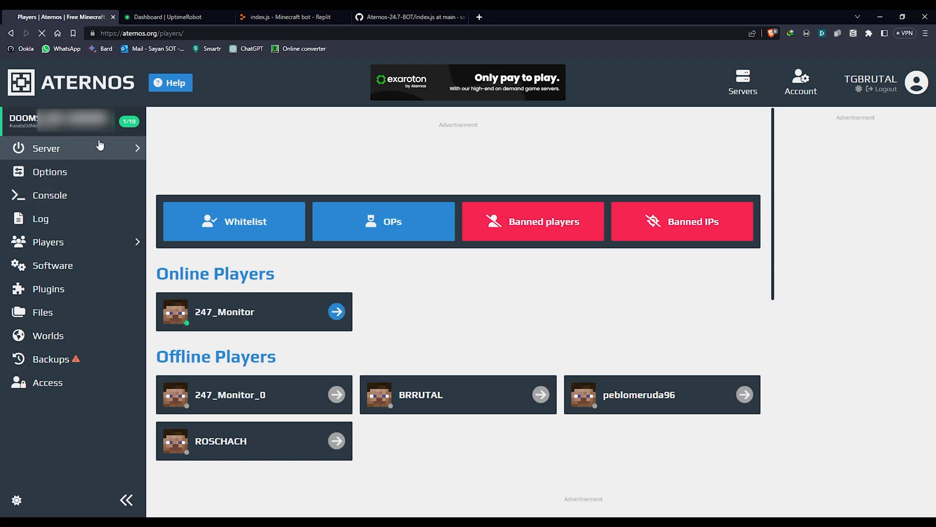
{"action": "left_click", "coordinate": [46, 148]}
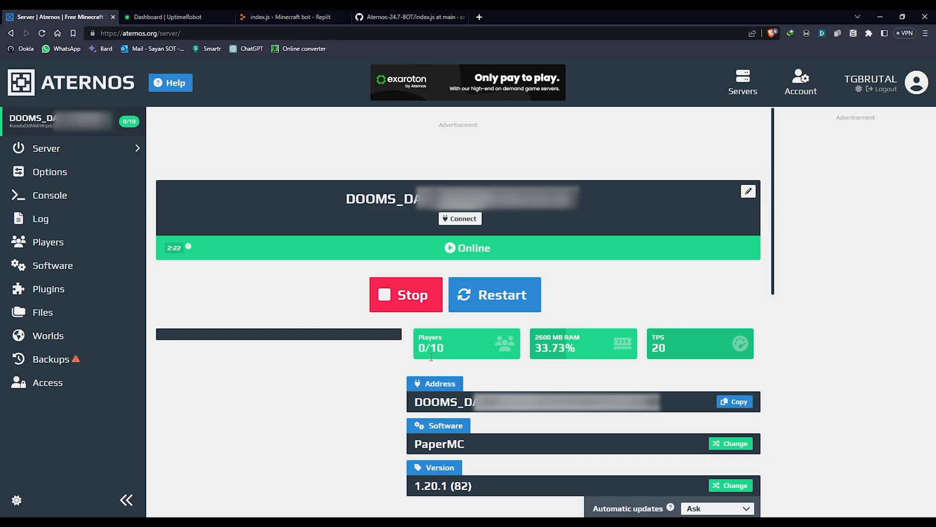
{"action": "mouse_move", "coordinate": [168, 251]}
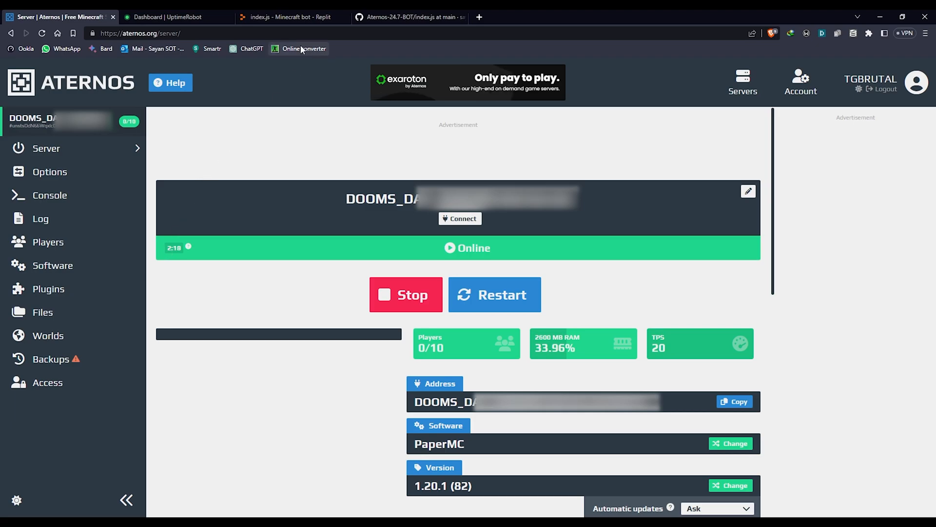
Glance at main.html, then return to the Aternos-24.7-BOT repository overview
{"action": "left_click", "coordinate": [293, 15]}
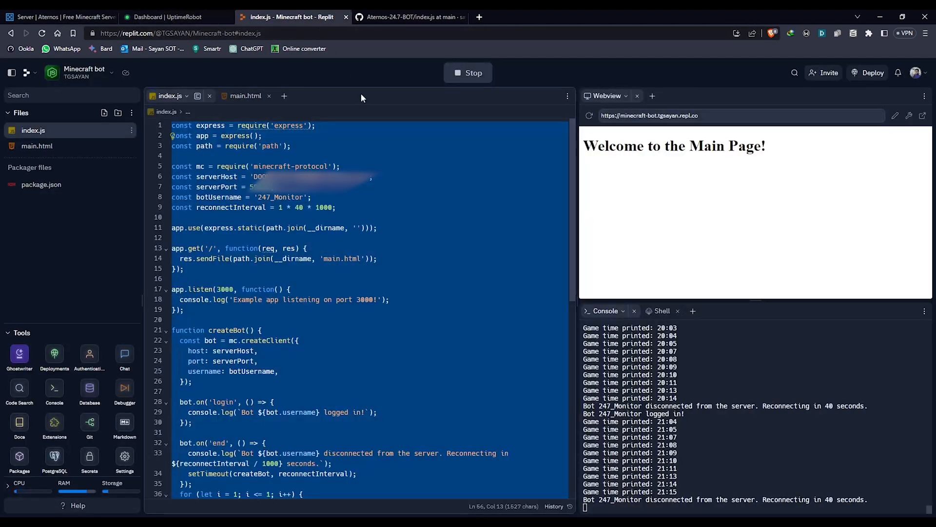
{"action": "left_click", "coordinate": [409, 17]}
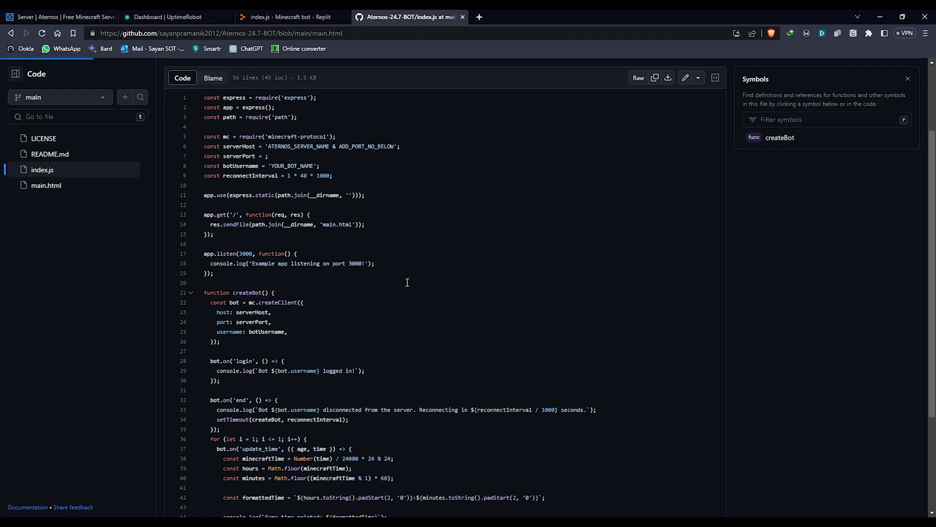
{"action": "left_click", "coordinate": [46, 185]}
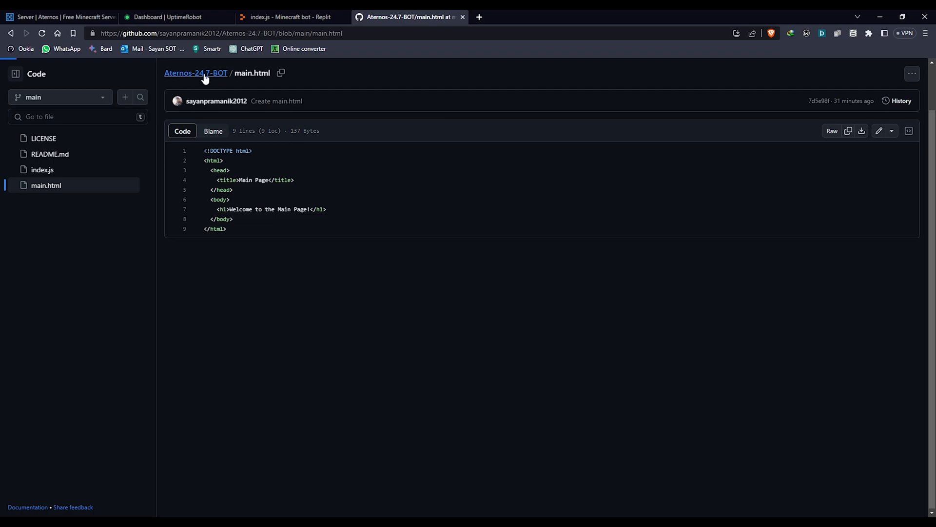
{"action": "left_click", "coordinate": [195, 72]}
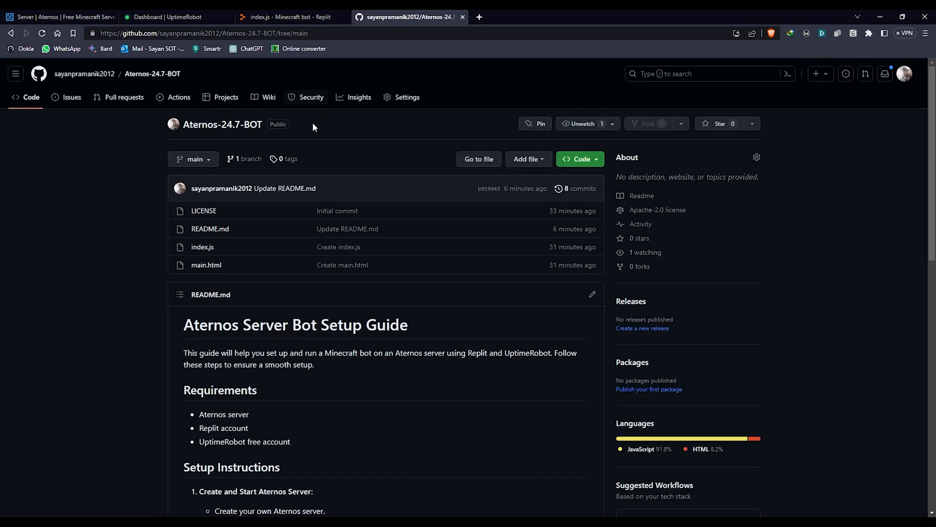
Bring the readme's Setup Instructions into view and highlight a setup step
{"action": "scroll", "scroll_direction": "down", "scroll_amount": 3}
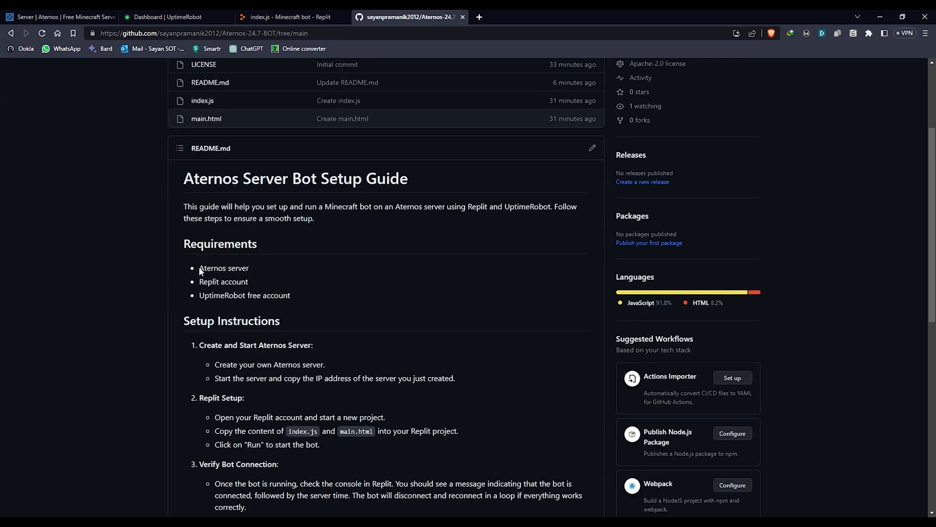
{"action": "double_click", "coordinate": [223, 267]}
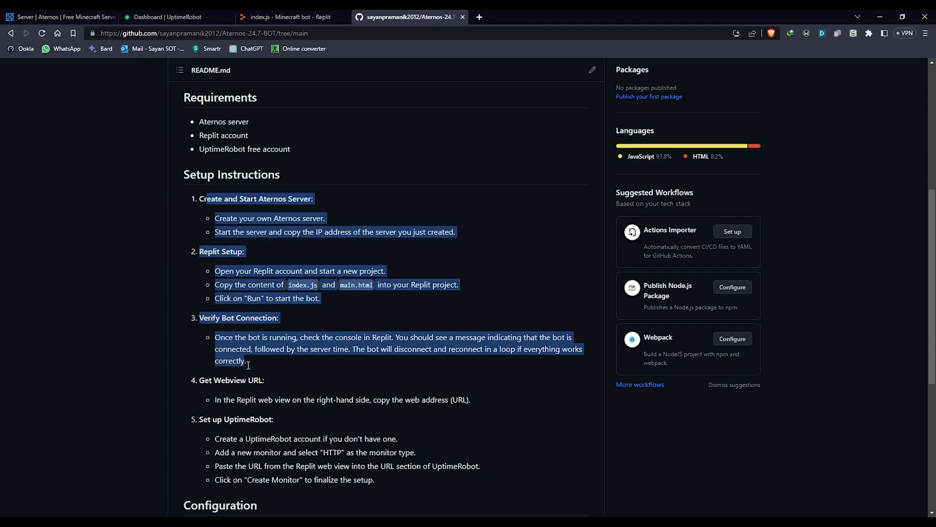
{"action": "left_click", "coordinate": [331, 93]}
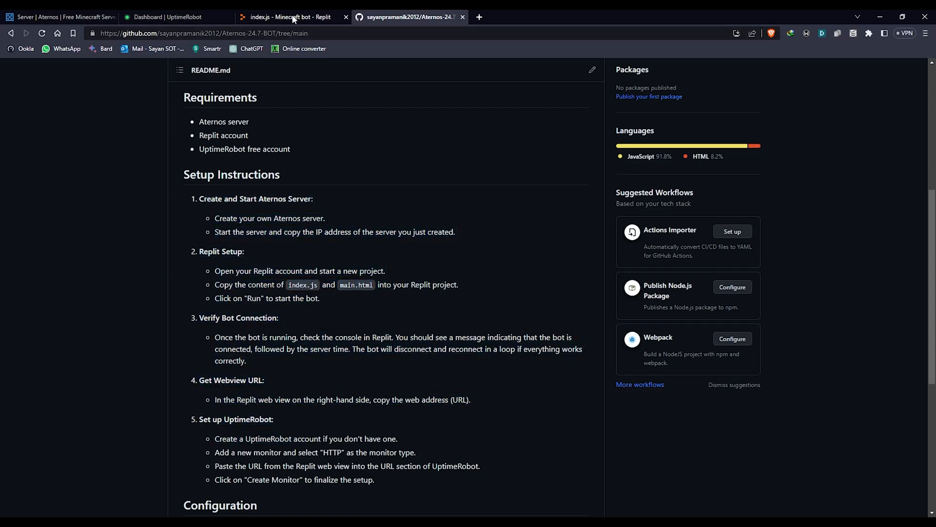
Check the Aternos server's IP, port and dyn IP under Connect, then return to GitHub
{"action": "left_click", "coordinate": [58, 17]}
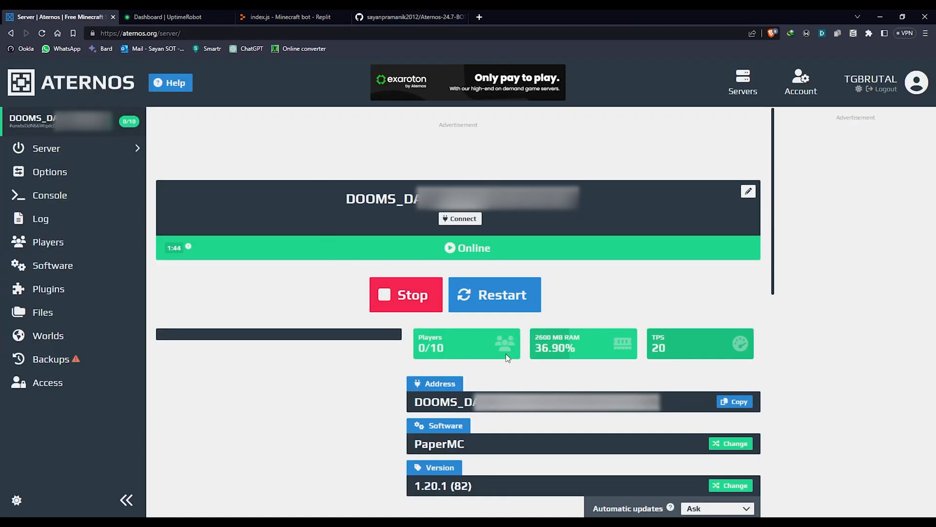
{"action": "left_click", "coordinate": [461, 219]}
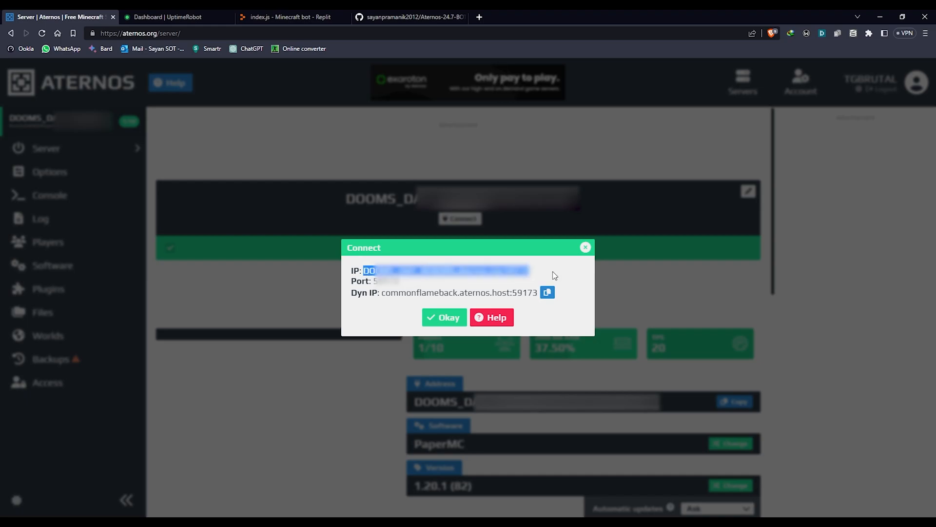
{"action": "left_click", "coordinate": [409, 16]}
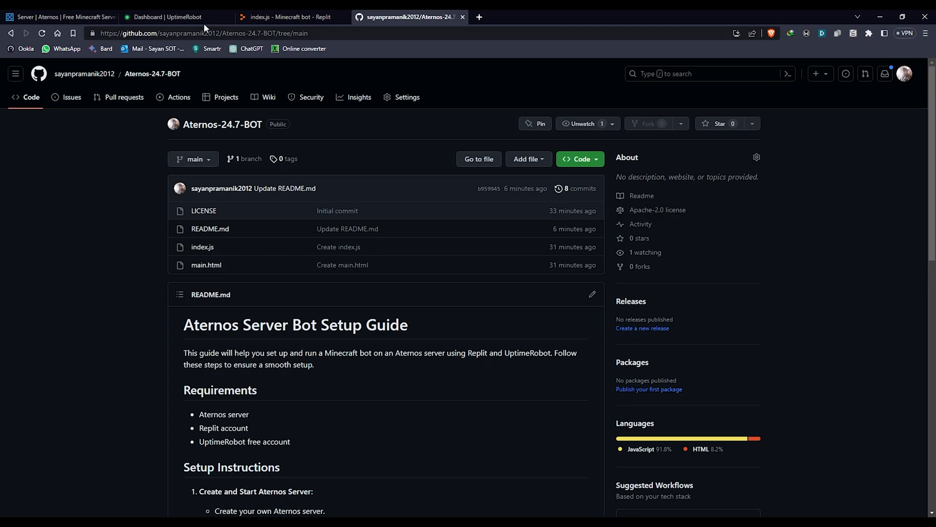
View main.html with its 'Welcome to the Main Page!' heading in the repository
{"action": "left_click", "coordinate": [203, 247]}
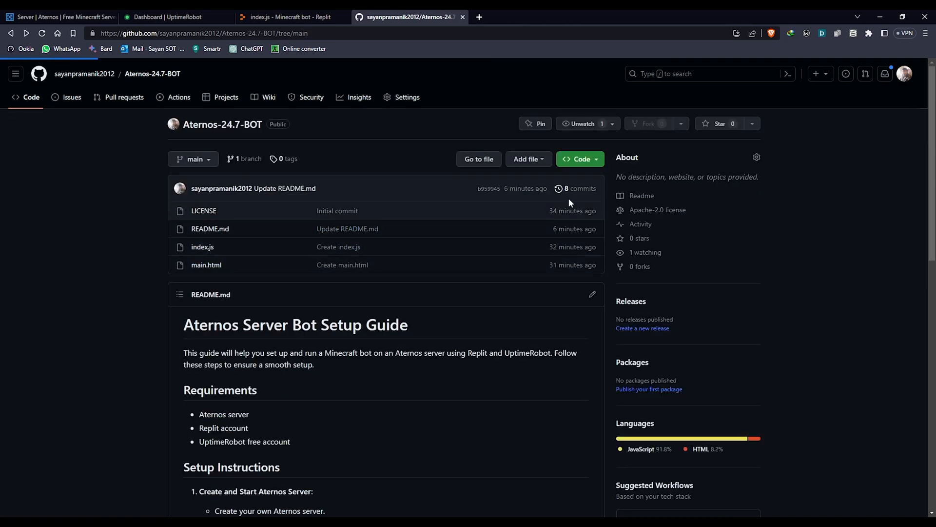
{"action": "left_click", "coordinate": [207, 266]}
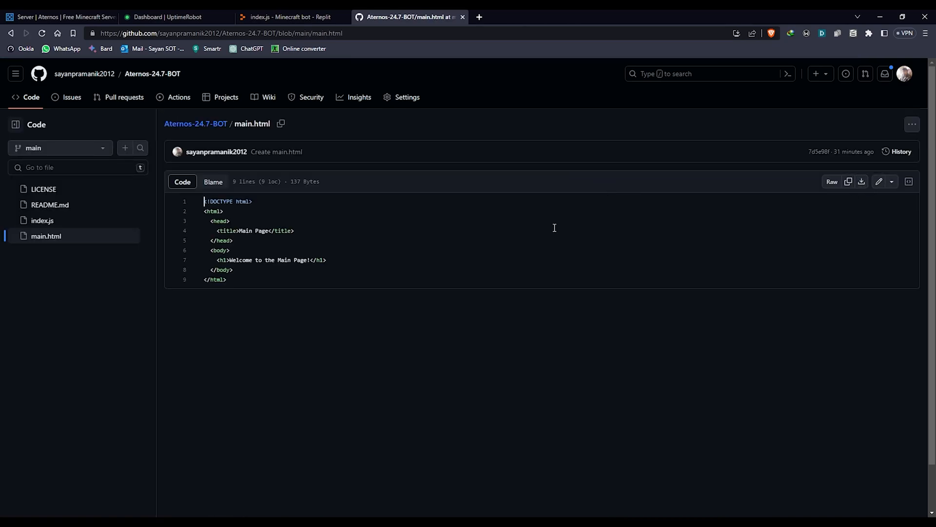
Bring up the Replit bot project showing index.js and its console logging game times
{"action": "left_click", "coordinate": [288, 16]}
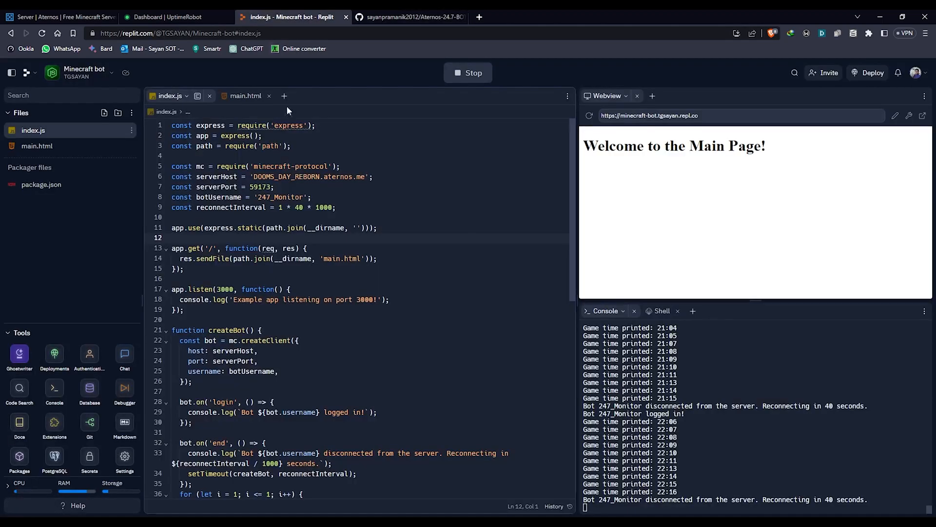
{"action": "mouse_move", "coordinate": [58, 126]}
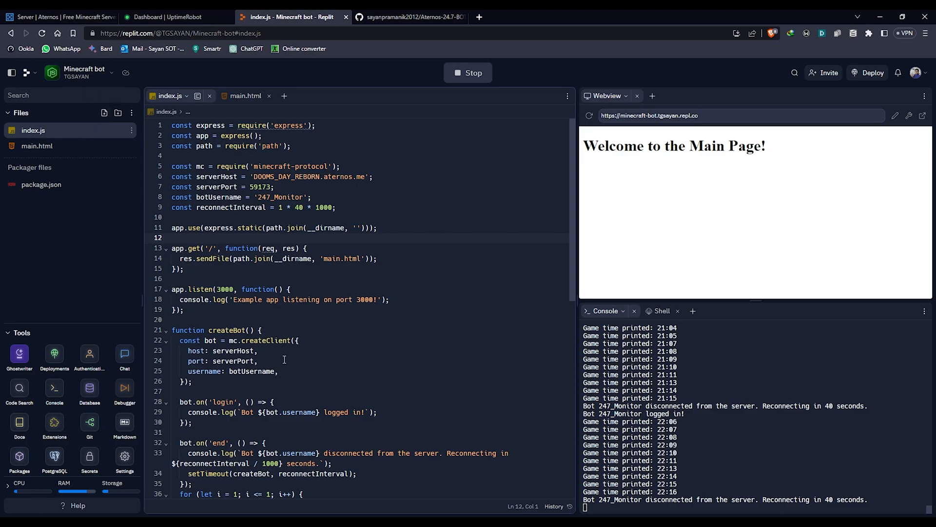
{"action": "left_click", "coordinate": [36, 146]}
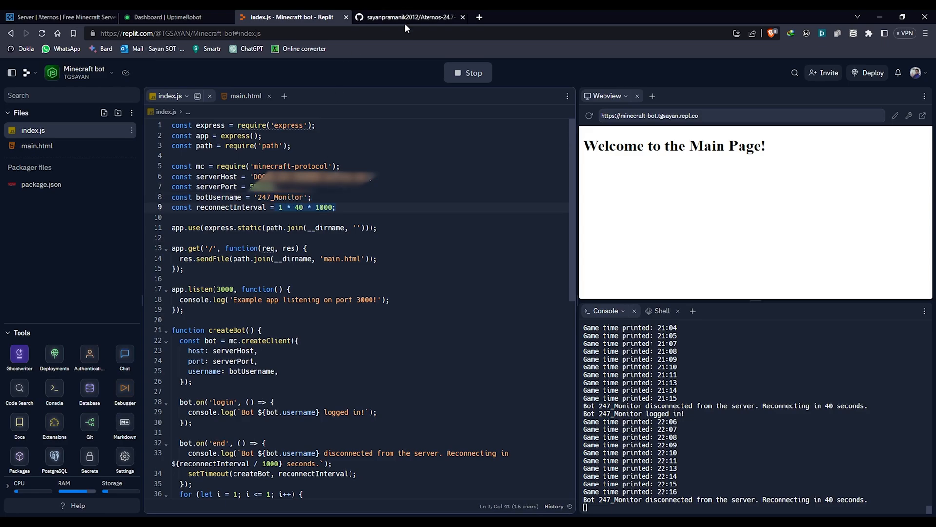
{"action": "left_click", "coordinate": [410, 16]}
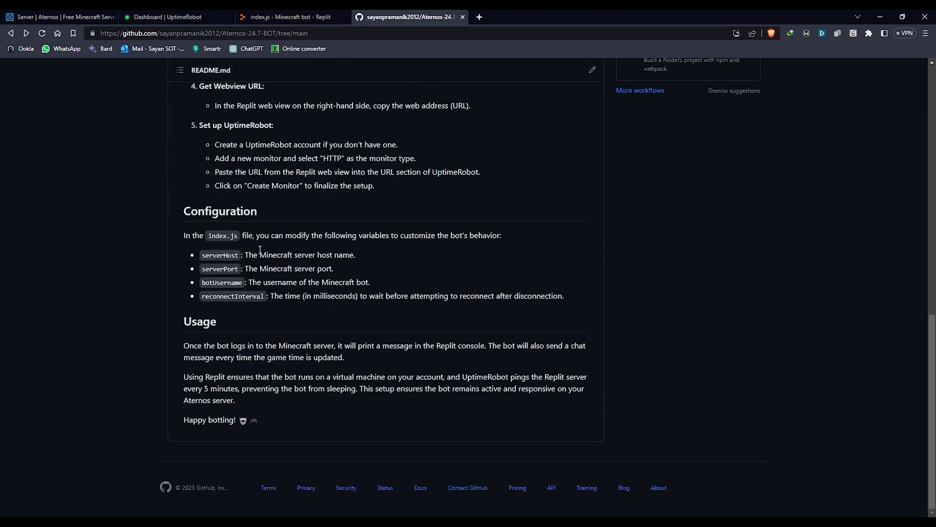
{"action": "left_click", "coordinate": [291, 18]}
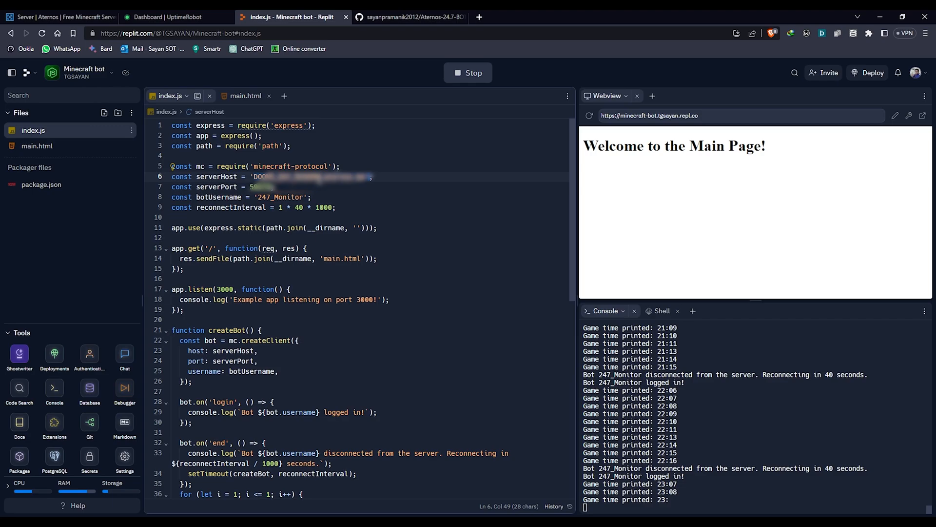
Compare the Aternos server's connection address and port with the bot's settings in Replit
{"action": "left_click", "coordinate": [64, 17]}
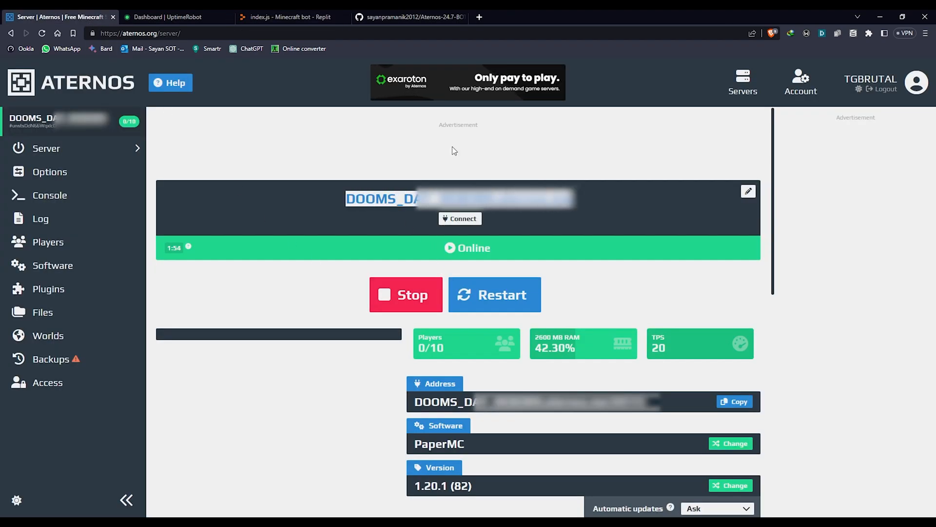
{"action": "left_click", "coordinate": [291, 17]}
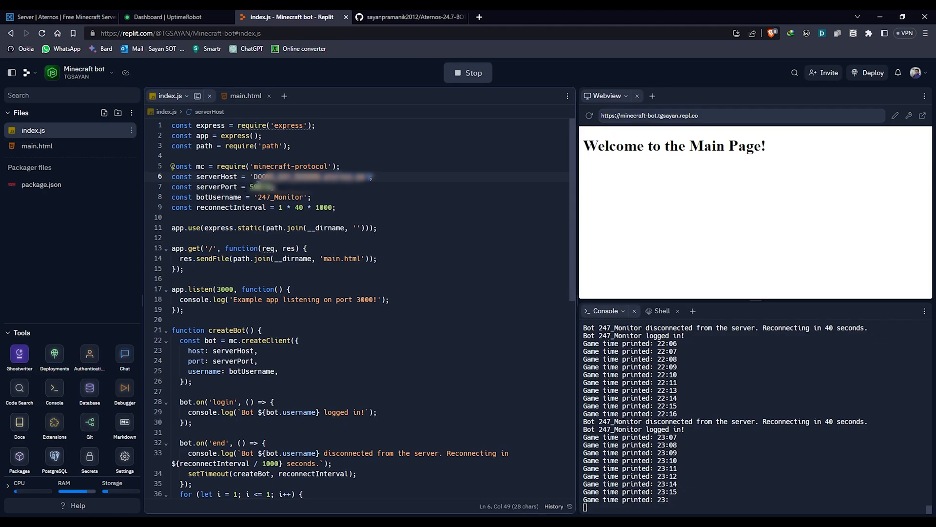
{"action": "left_click", "coordinate": [58, 16]}
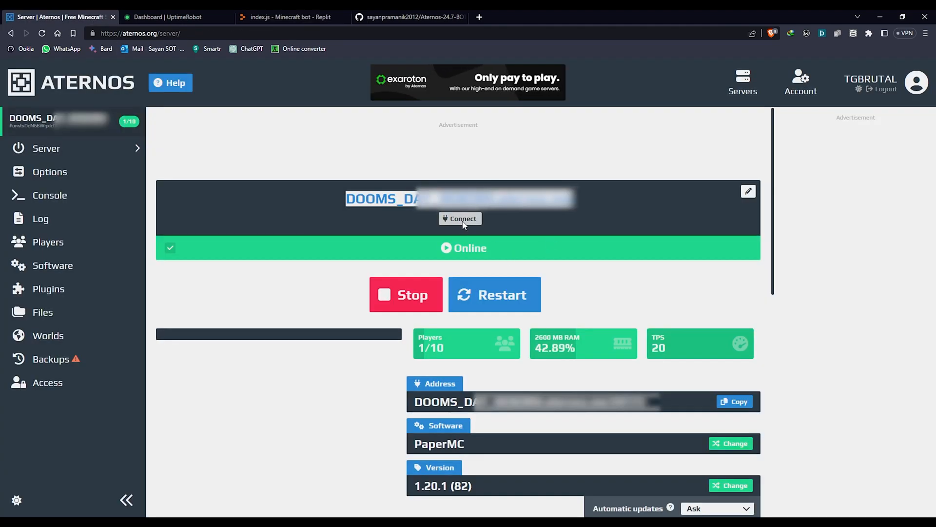
{"action": "left_click", "coordinate": [460, 218]}
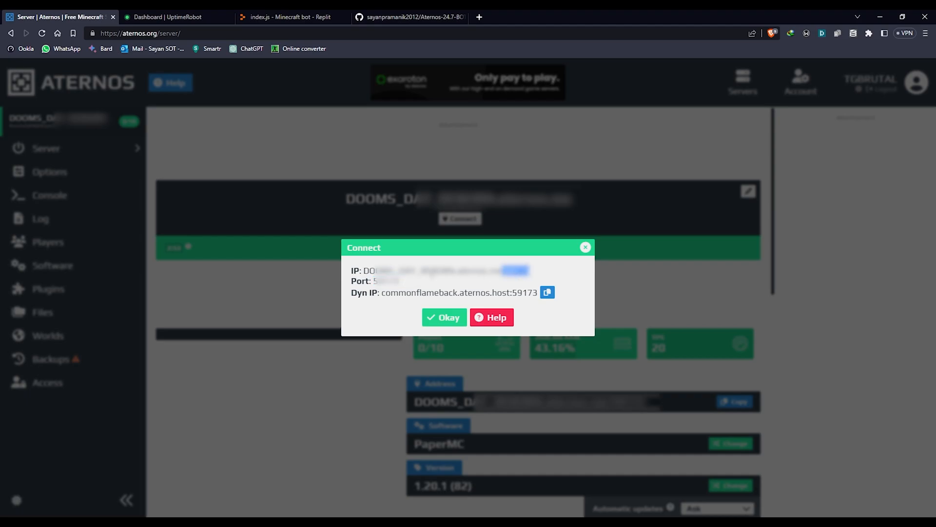
{"action": "left_click", "coordinate": [291, 16]}
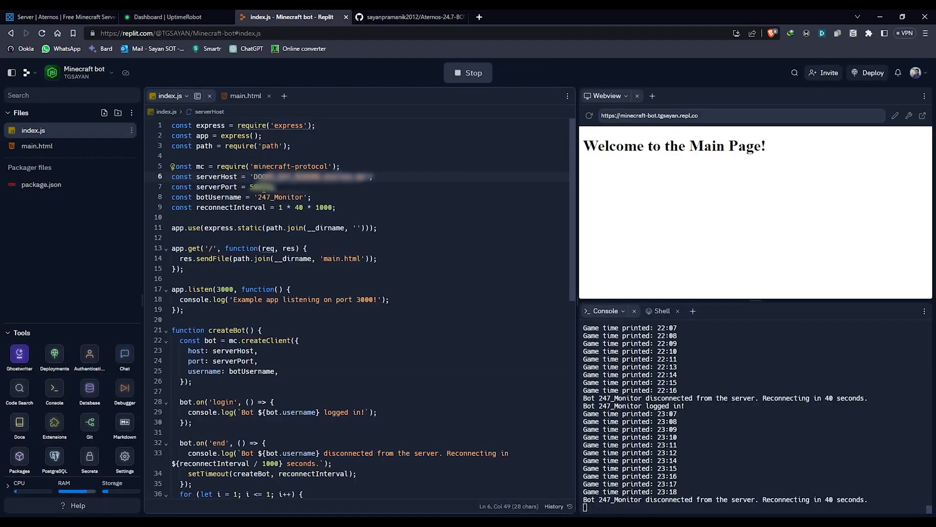
{"action": "mouse_move", "coordinate": [461, 78]}
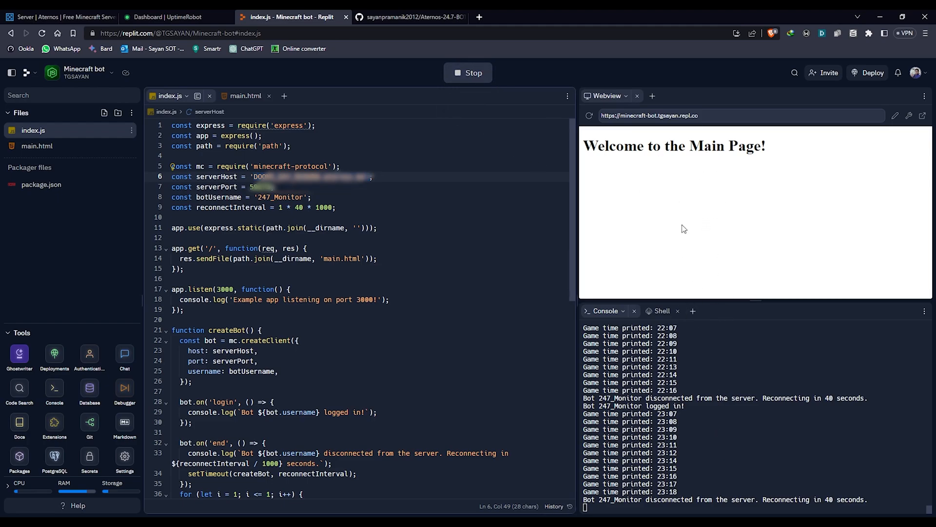
Stop and rerun the bot for an empty console, then show the Aternos server page
{"action": "left_click", "coordinate": [468, 72]}
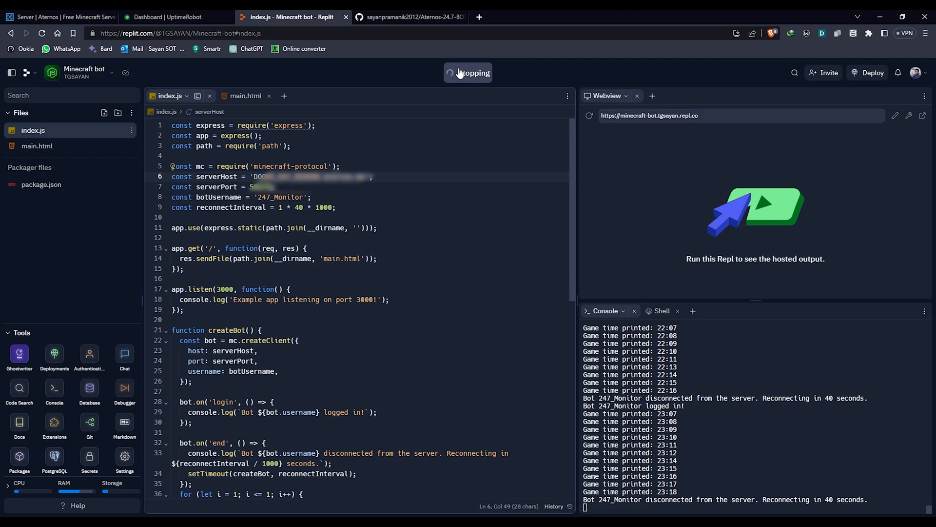
{"action": "left_click", "coordinate": [469, 72]}
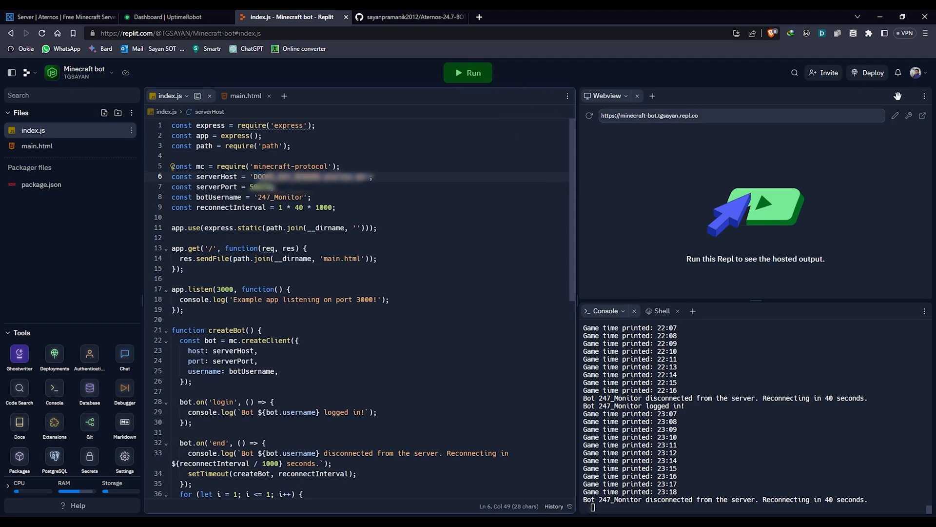
{"action": "left_click", "coordinate": [468, 72]}
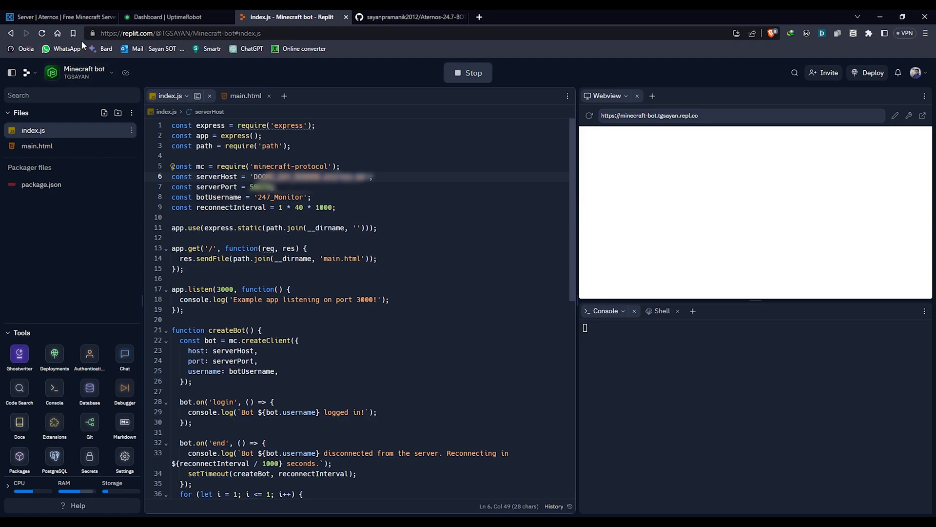
{"action": "left_click", "coordinate": [58, 18]}
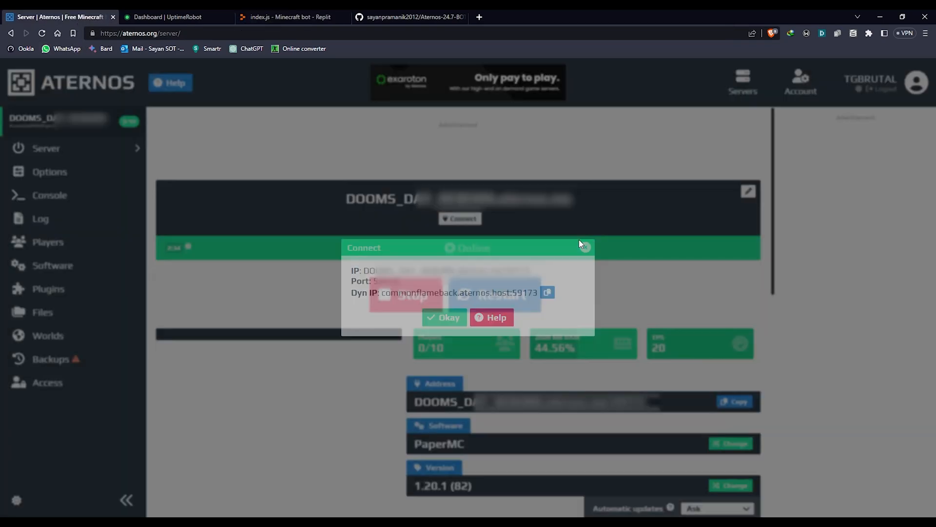
Watch the freshly started bot log in and print game times while checking the server's player count
{"action": "left_click", "coordinate": [445, 318]}
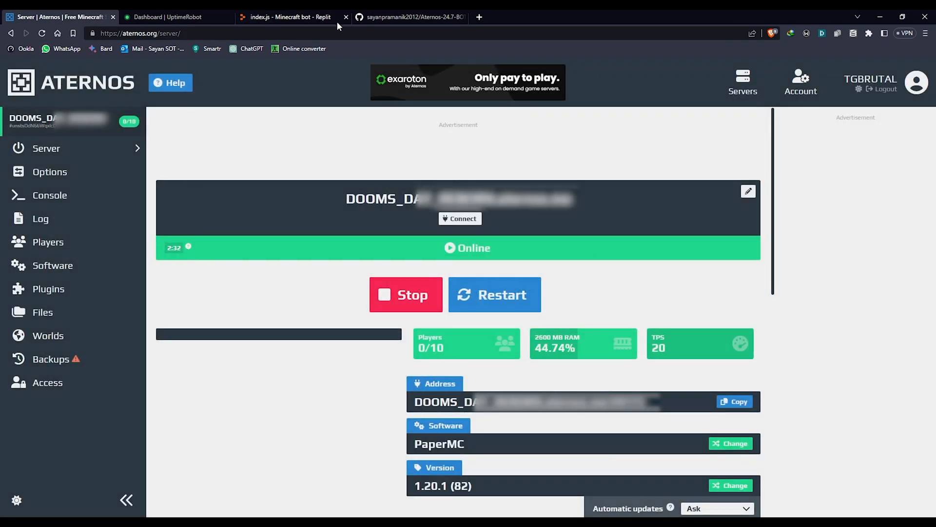
{"action": "left_click", "coordinate": [170, 16]}
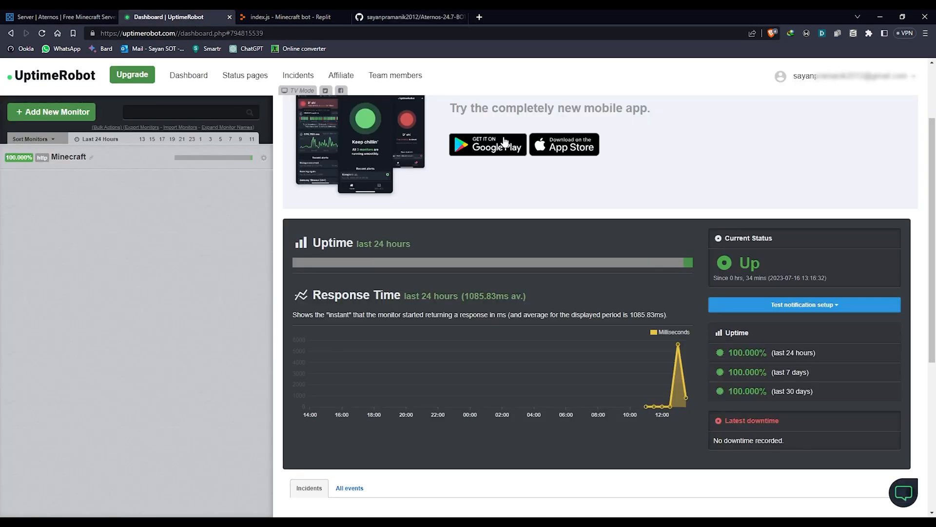
{"action": "left_click", "coordinate": [289, 17]}
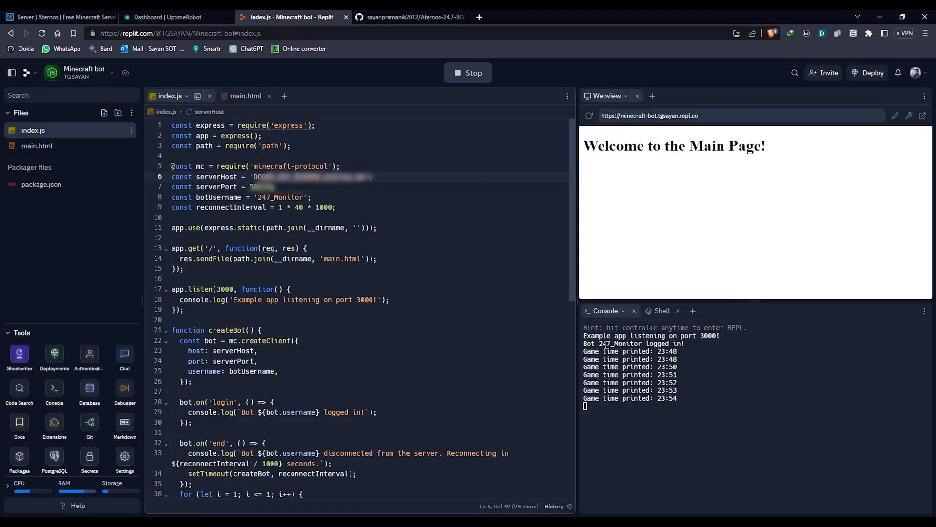
{"action": "left_click", "coordinate": [58, 15]}
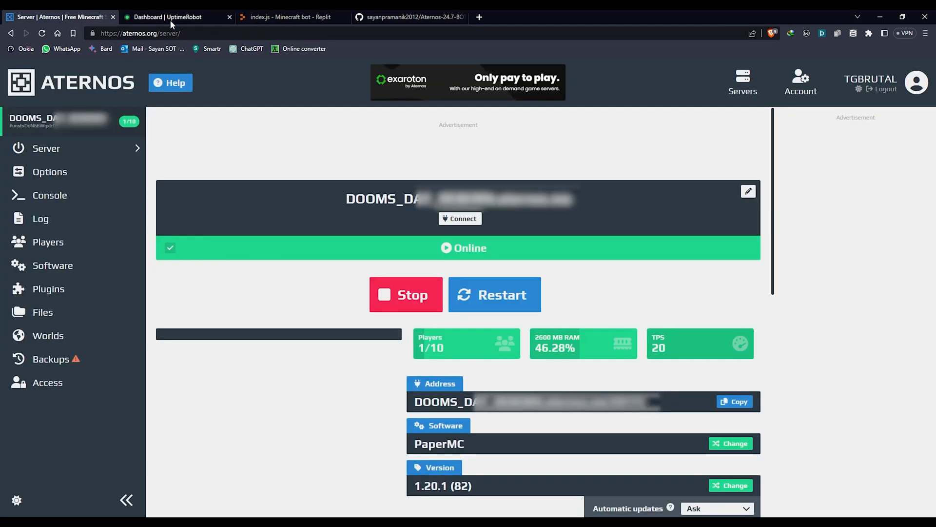
{"action": "left_click", "coordinate": [288, 17]}
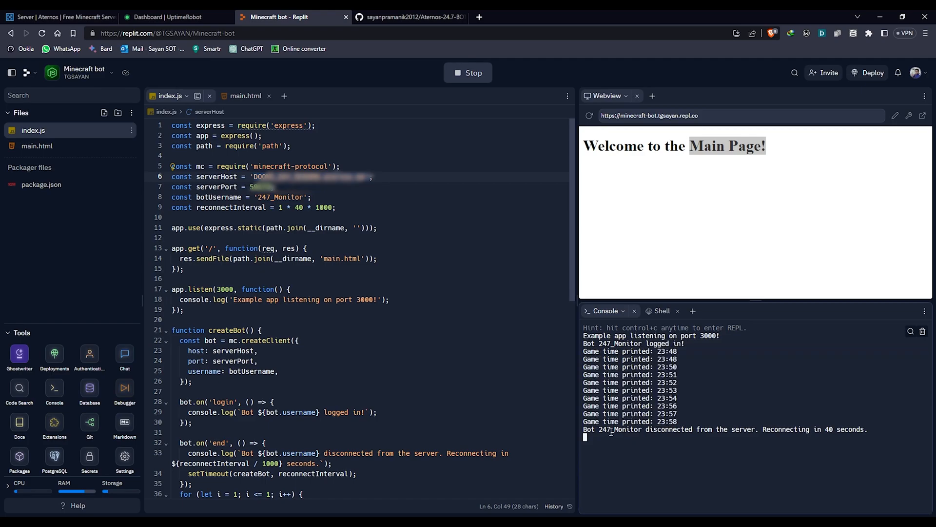
Note the 40-second reconnect message and confirm the server shows no players after disconnect
{"action": "double_click", "coordinate": [839, 429]}
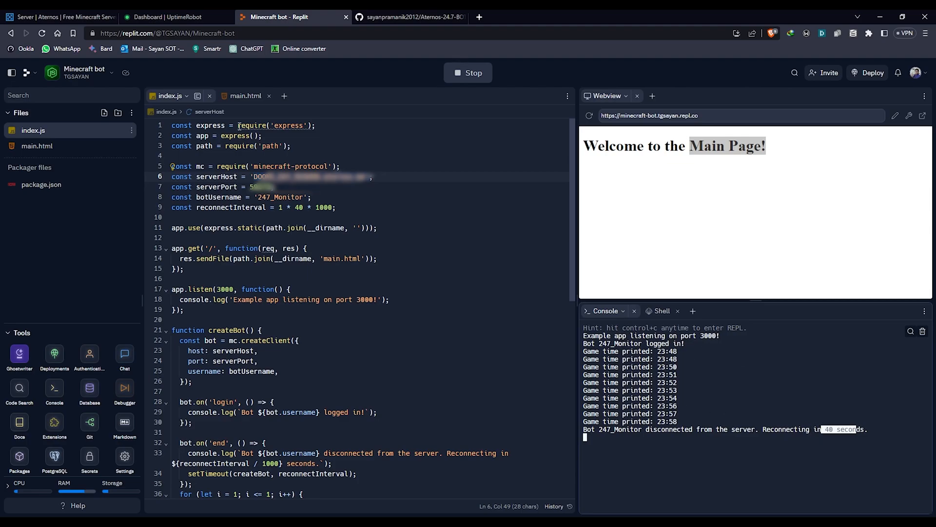
{"action": "left_click", "coordinate": [59, 17]}
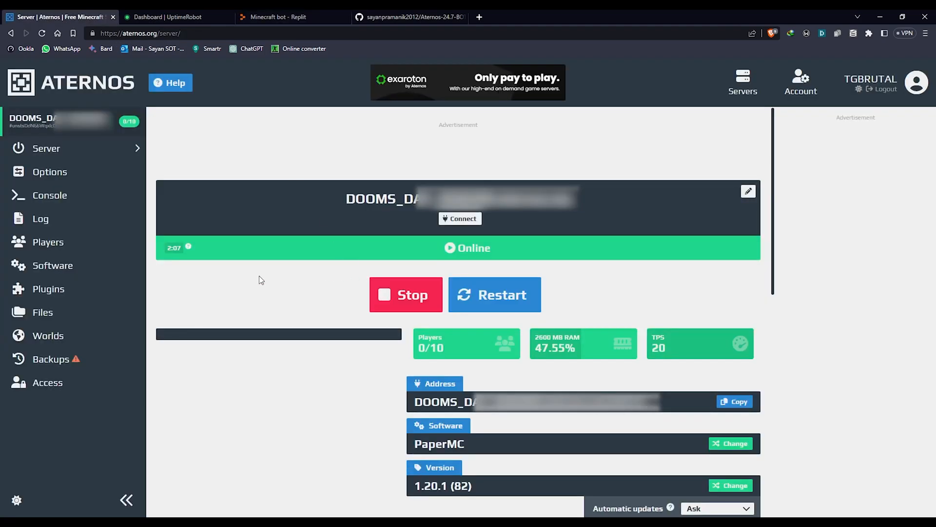
{"action": "mouse_move", "coordinate": [259, 355]}
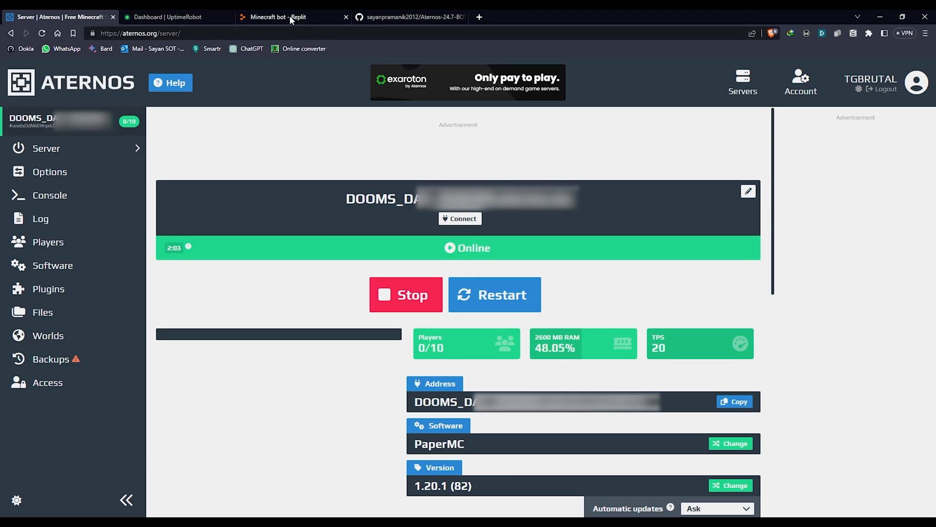
{"action": "left_click", "coordinate": [288, 16]}
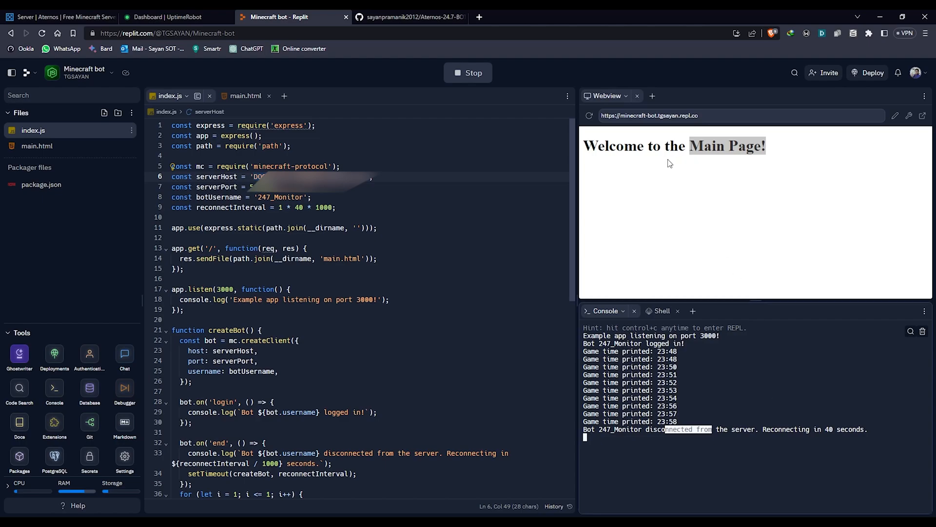
{"action": "mouse_move", "coordinate": [19, 462]}
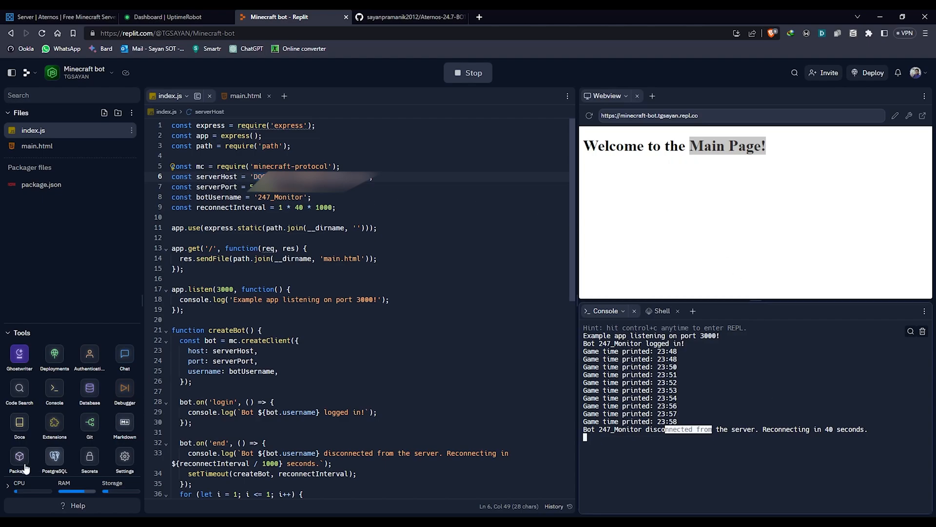
{"action": "mouse_move", "coordinate": [115, 506]}
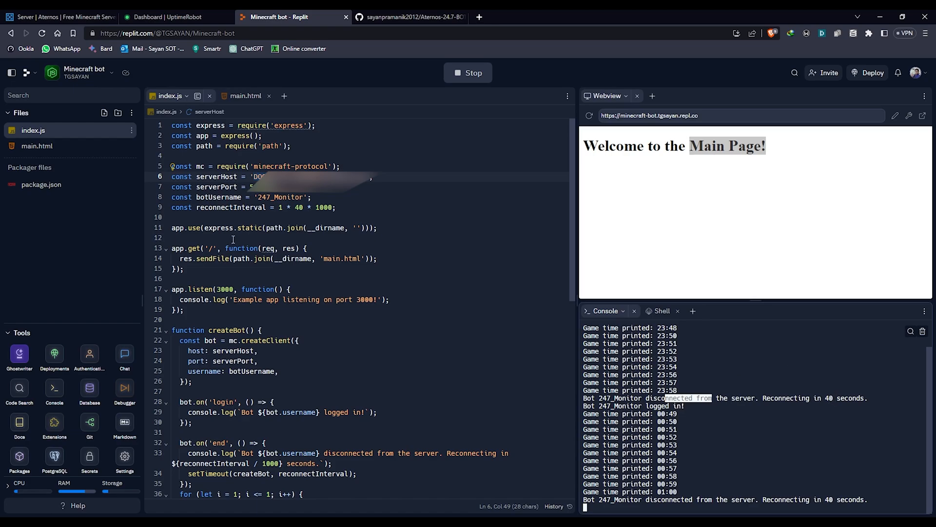
{"action": "mouse_move", "coordinate": [307, 207]}
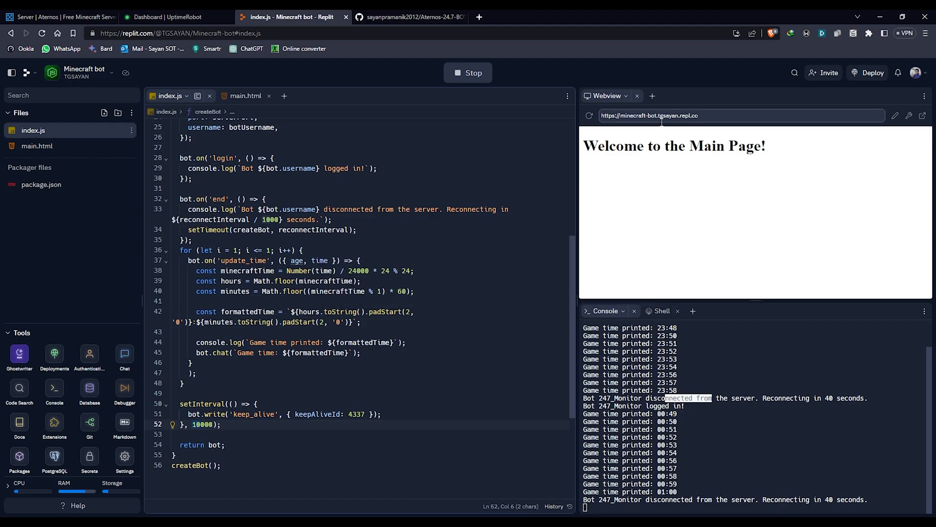
{"action": "mouse_move", "coordinate": [54, 459]}
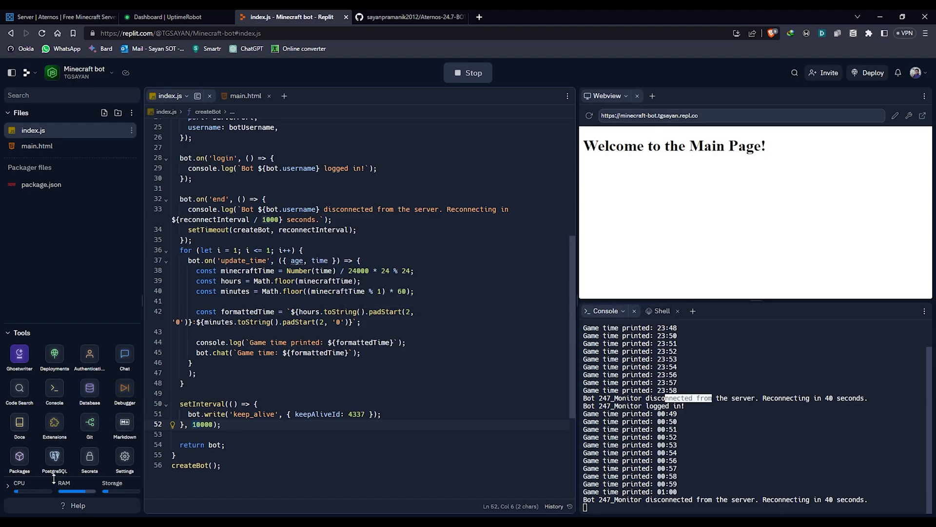
{"action": "mouse_move", "coordinate": [313, 154]}
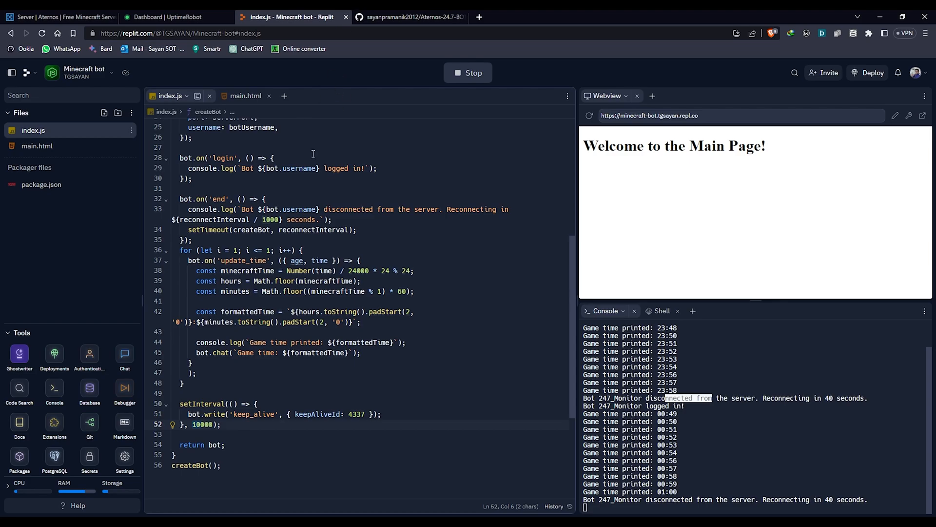
{"action": "mouse_move", "coordinate": [710, 191]}
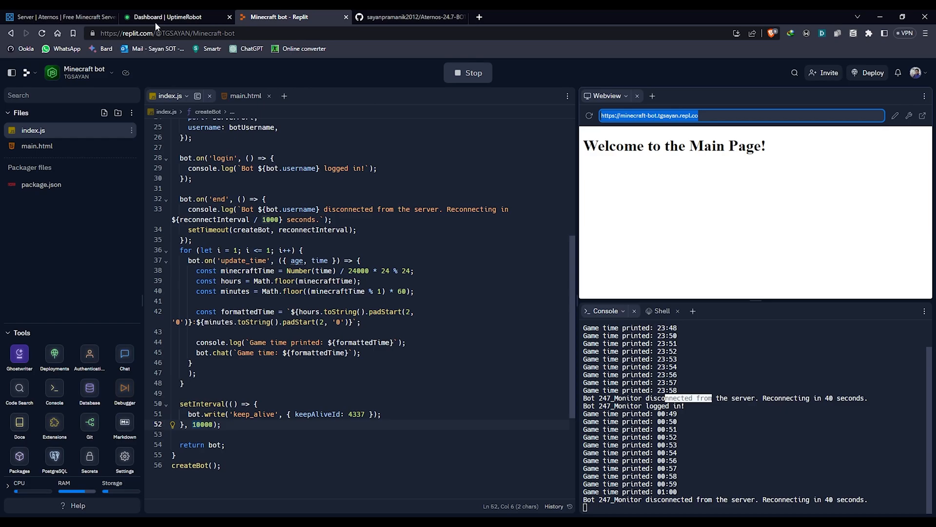
Start a new HTTP(s) monitor in UptimeRobot pointed at the bot's repl.co URL
{"action": "left_click", "coordinate": [156, 18]}
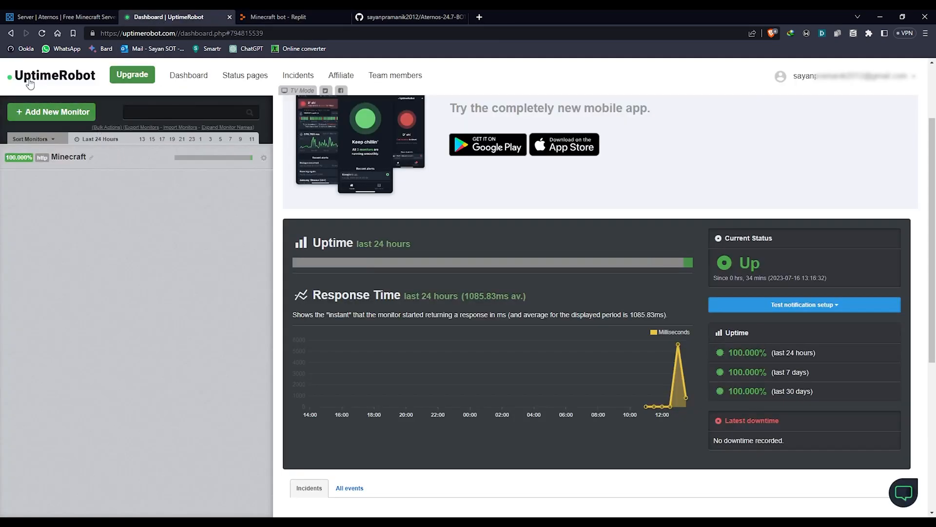
{"action": "mouse_move", "coordinate": [110, 78]}
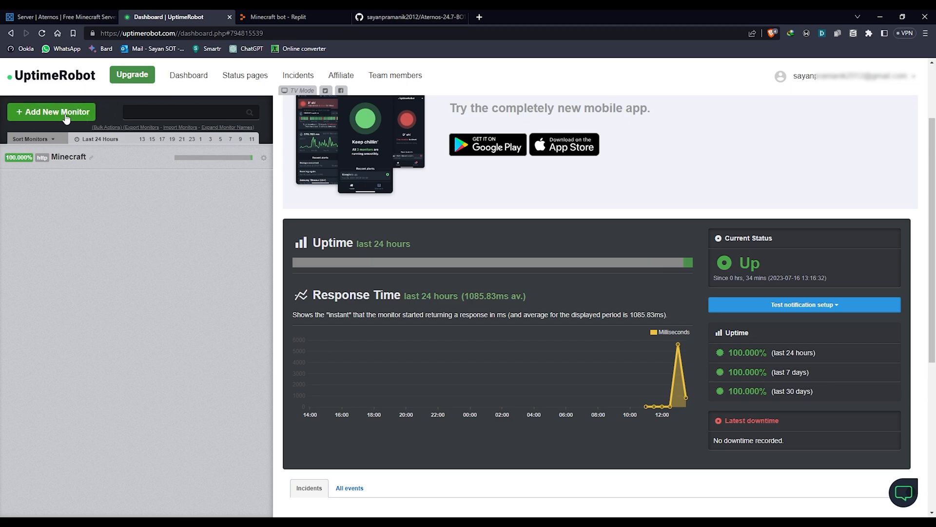
{"action": "left_click", "coordinate": [51, 111]}
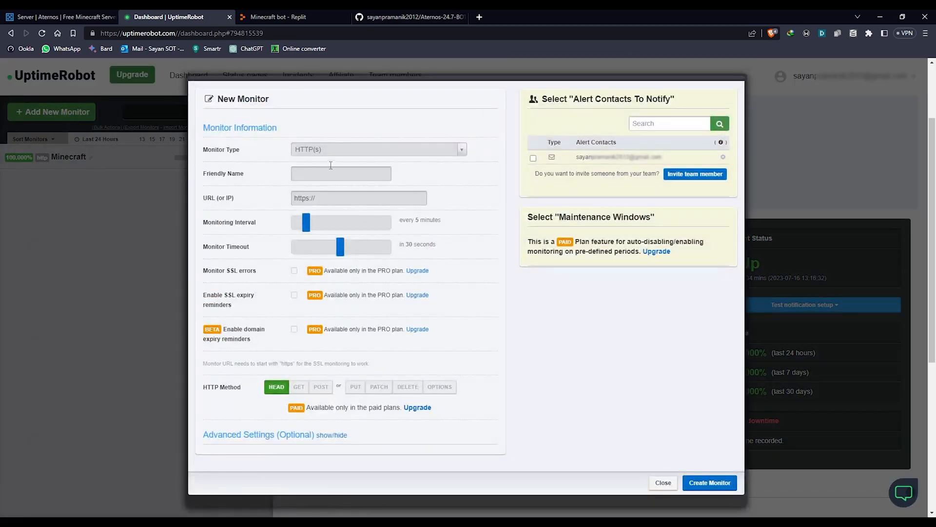
{"action": "left_click", "coordinate": [378, 149]}
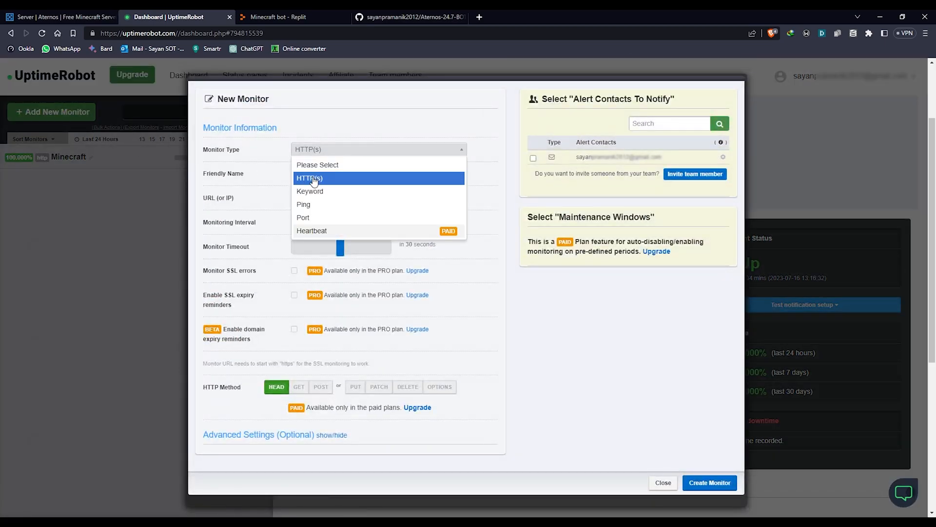
{"action": "left_click", "coordinate": [309, 178]}
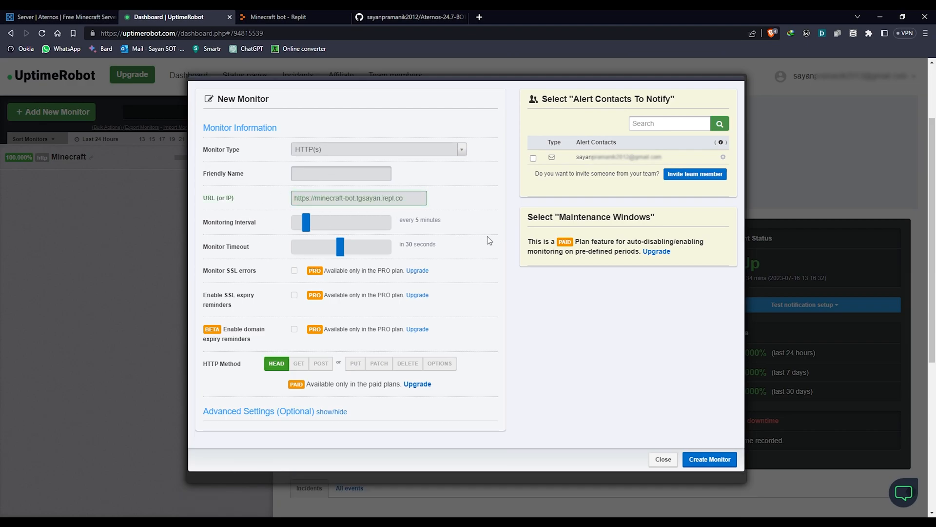
{"action": "mouse_move", "coordinate": [743, 468]}
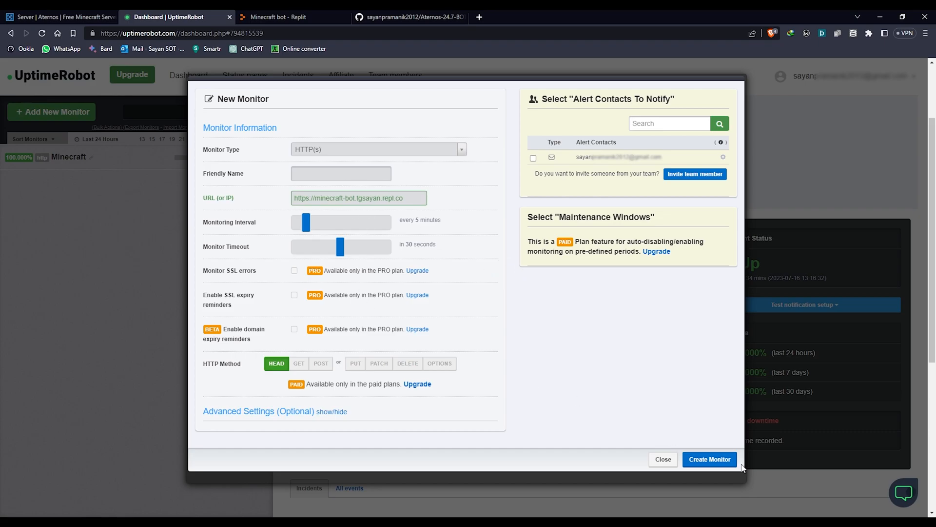
{"action": "left_click", "coordinate": [709, 458]}
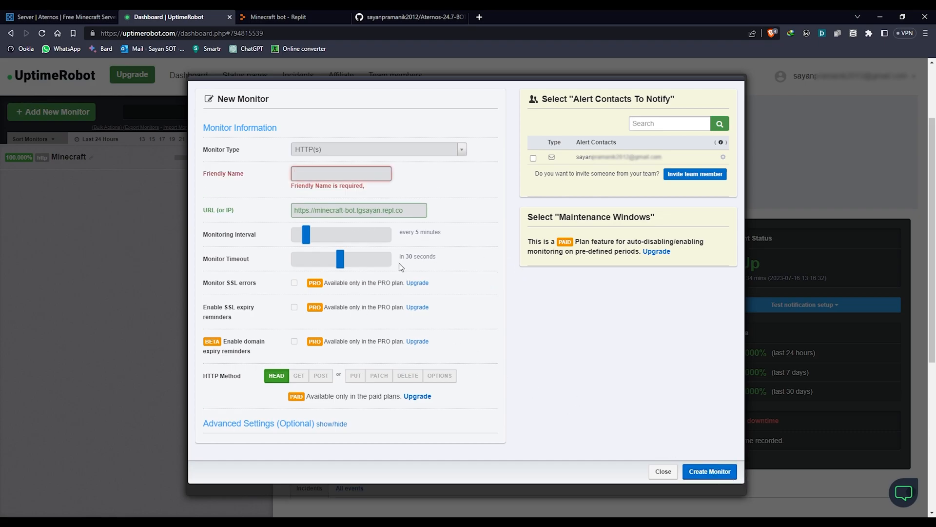
Name the monitor dadasdsa and create it without alert contacts
{"action": "type", "text": "dadasdsa"}
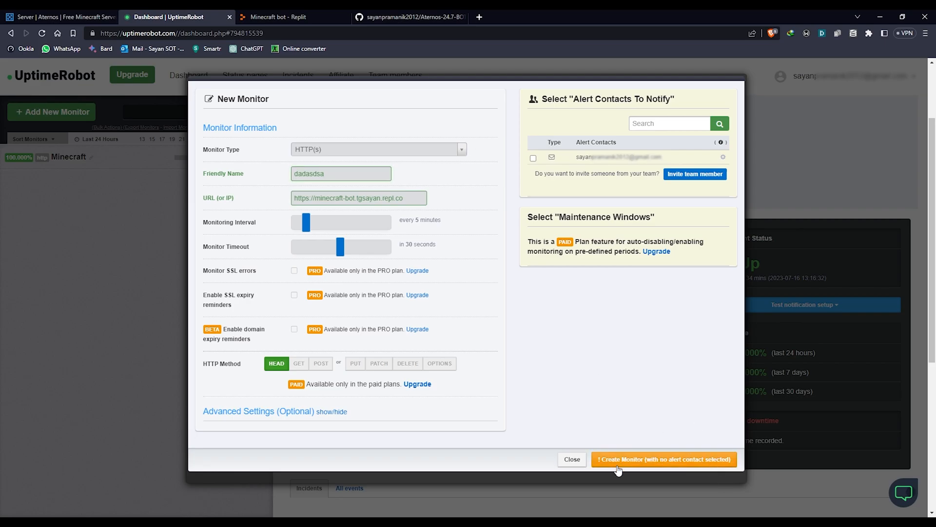
{"action": "left_click", "coordinate": [665, 459]}
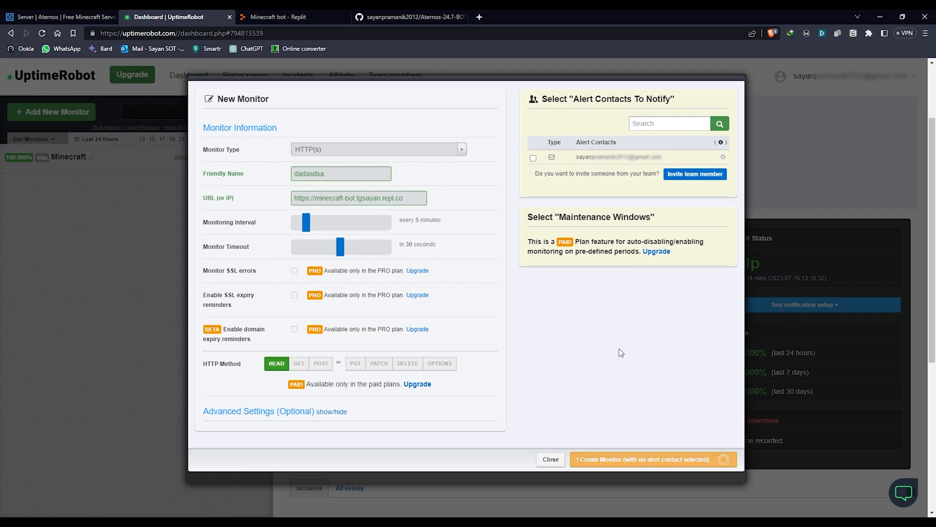
{"action": "left_click", "coordinate": [653, 459]}
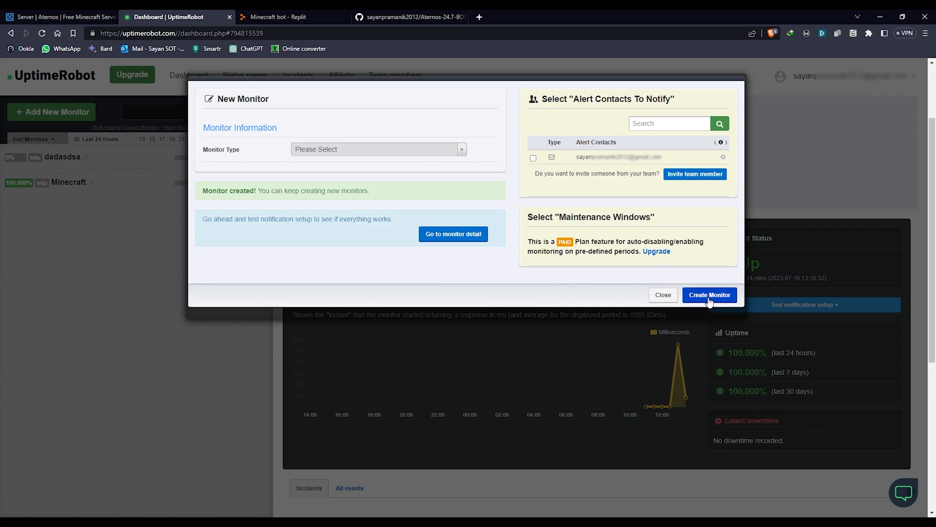
{"action": "left_click", "coordinate": [710, 295]}
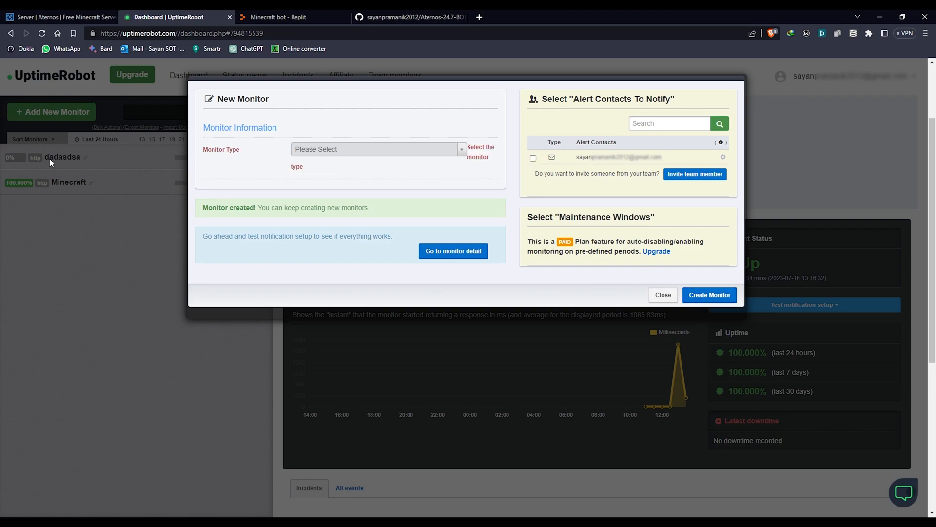
Review the dashboard listing the Minecraft and dadasdsa monitors, then show Aternos online with 1/10 players
{"action": "left_click", "coordinate": [663, 295]}
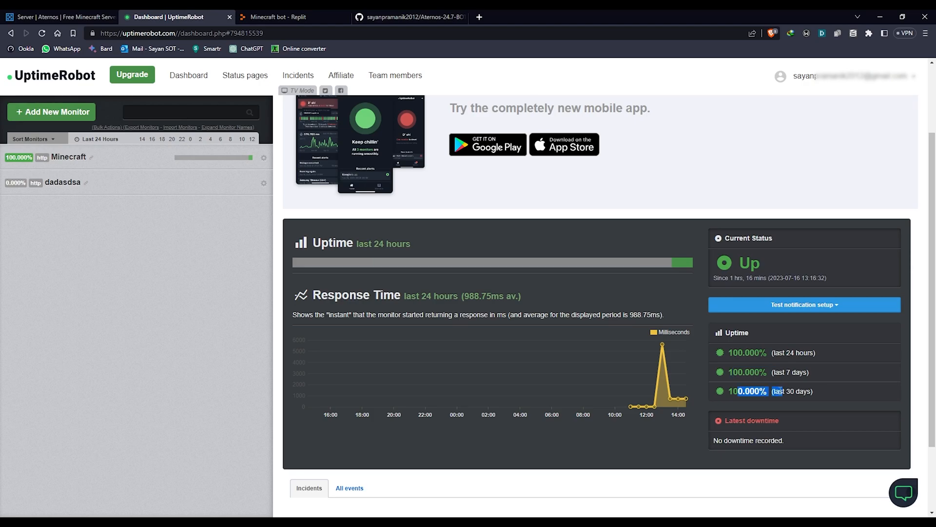
{"action": "scroll", "scroll_direction": "down", "scroll_amount": 3}
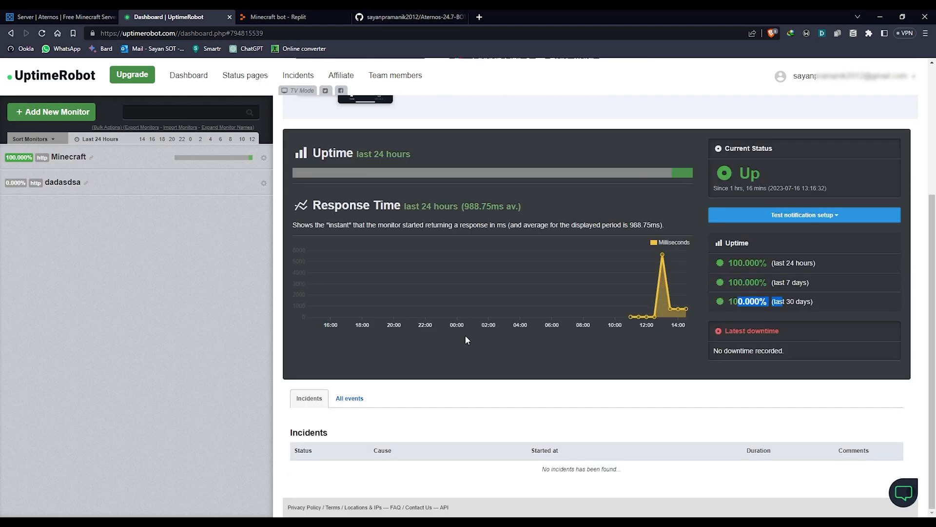
{"action": "scroll", "scroll_direction": "up", "scroll_amount": 3}
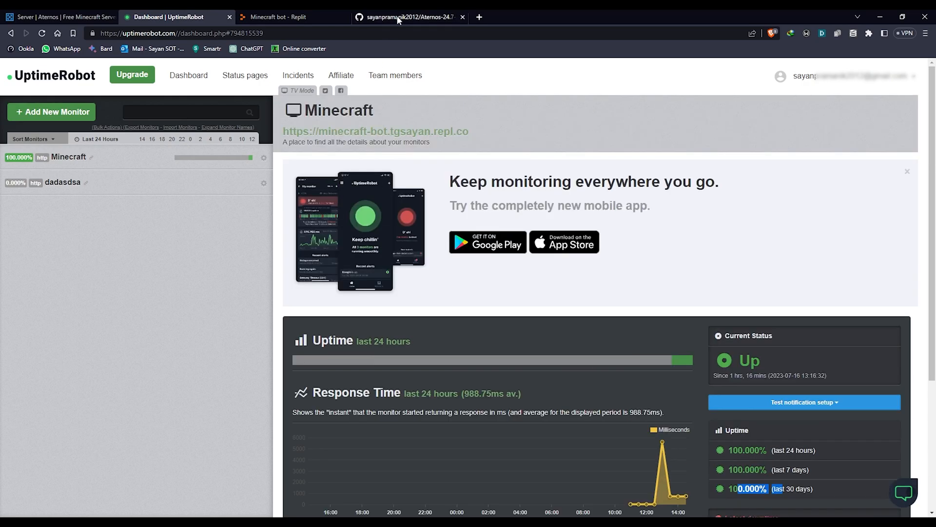
{"action": "left_click", "coordinate": [409, 18]}
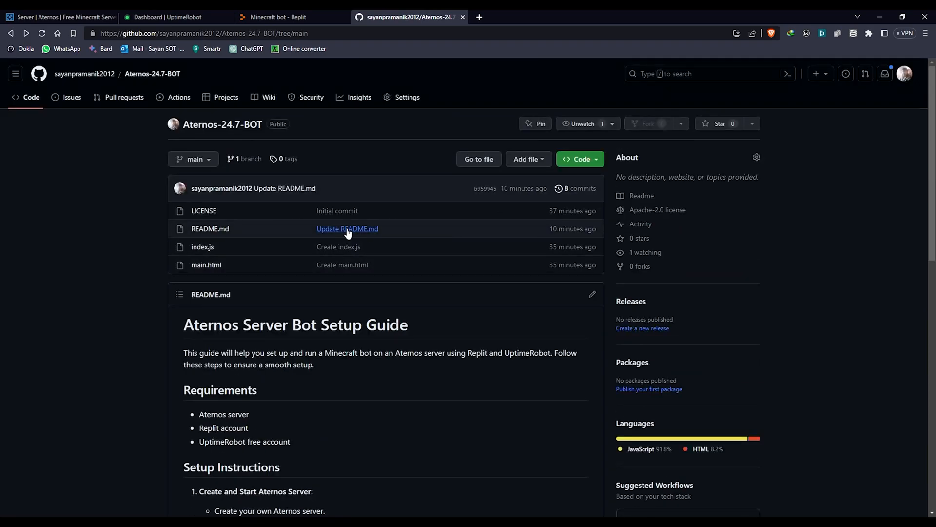
{"action": "left_click", "coordinate": [58, 18]}
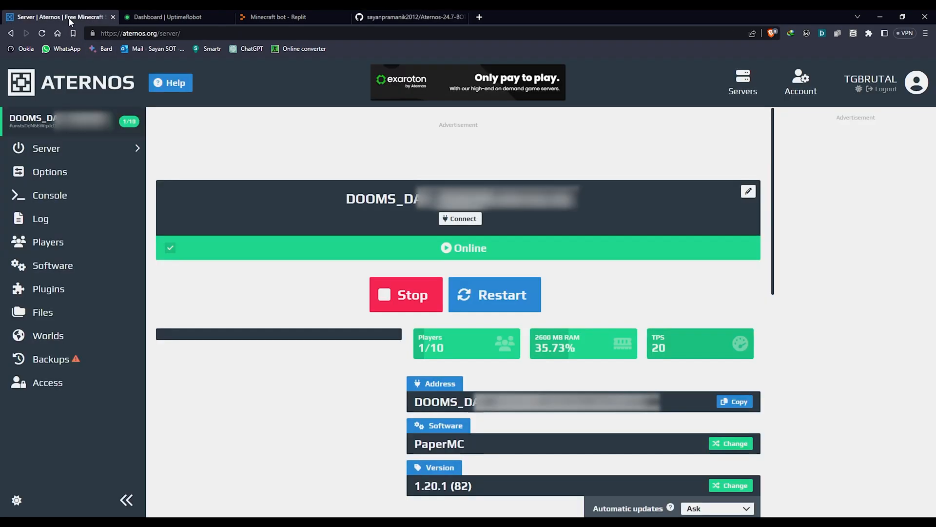
{"action": "mouse_move", "coordinate": [366, 151]}
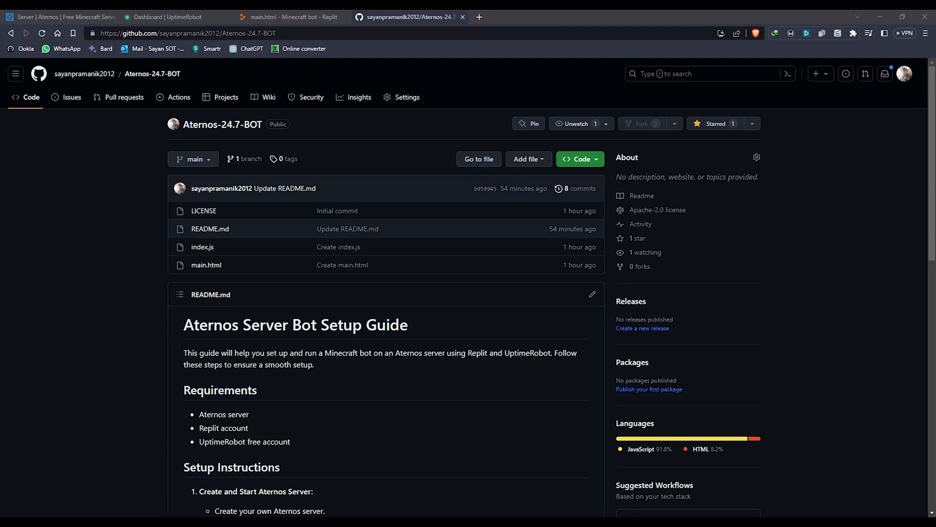
Scroll the Setup Guide readme, check the Aternos server page, and return to the starred repository
{"action": "scroll", "scroll_direction": "down", "scroll_amount": 3}
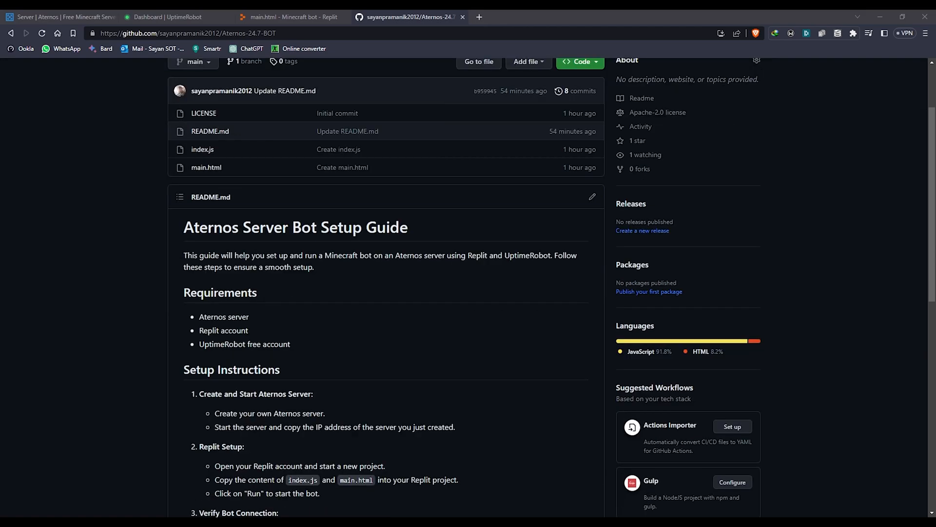
{"action": "scroll", "scroll_direction": "up", "scroll_amount": 3}
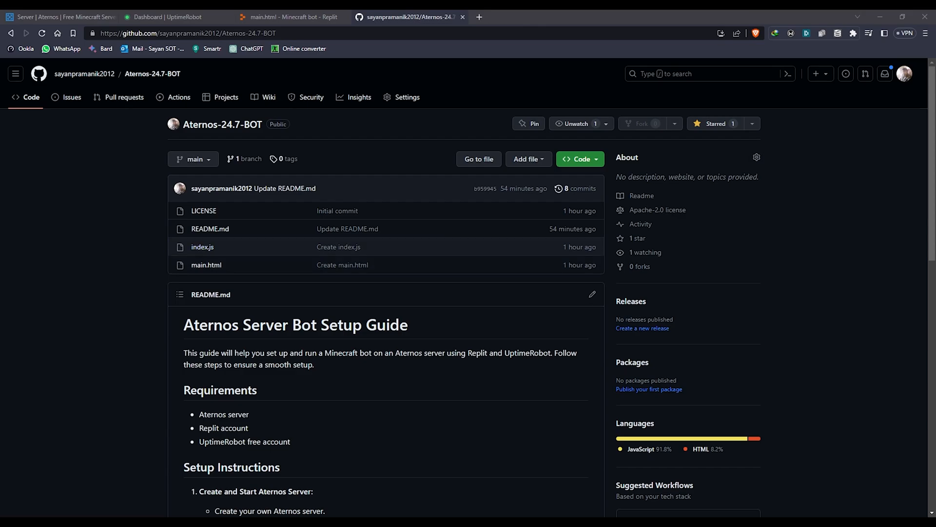
{"action": "left_click", "coordinate": [64, 17]}
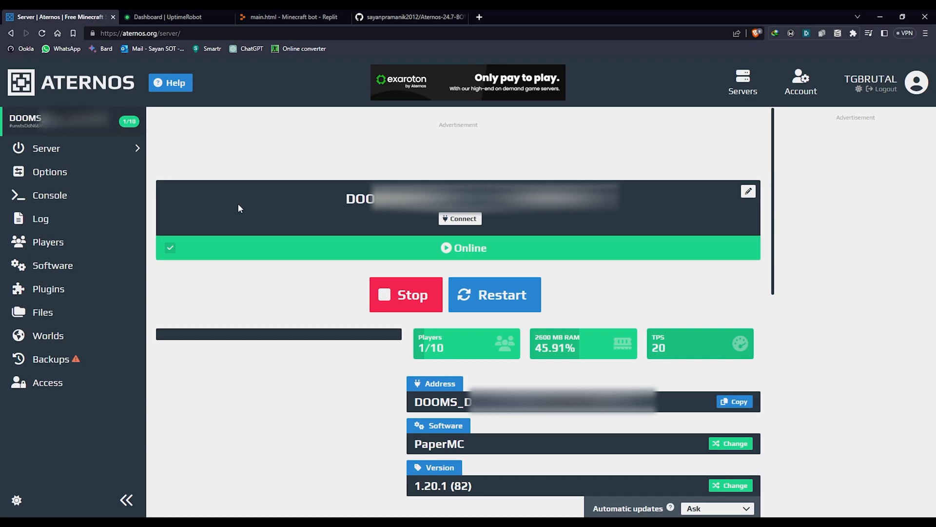
{"action": "mouse_move", "coordinate": [308, 263]}
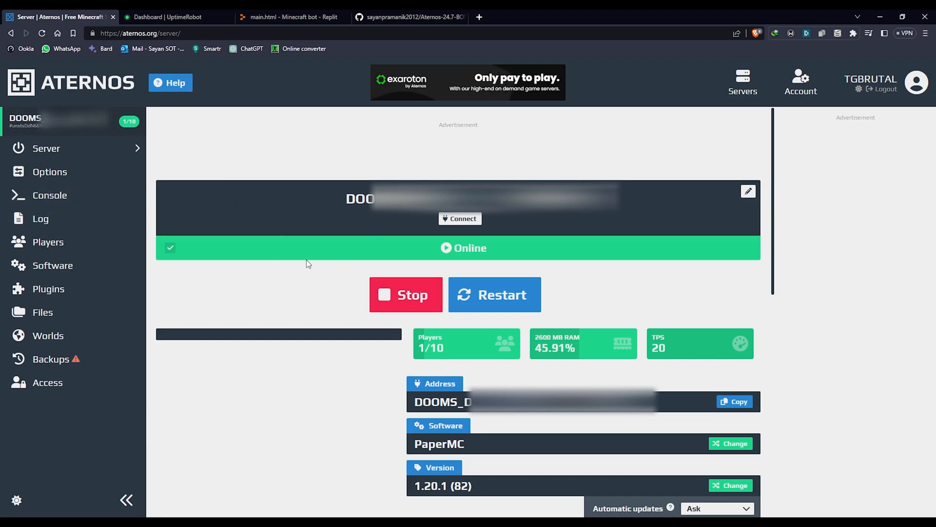
{"action": "left_click", "coordinate": [411, 18]}
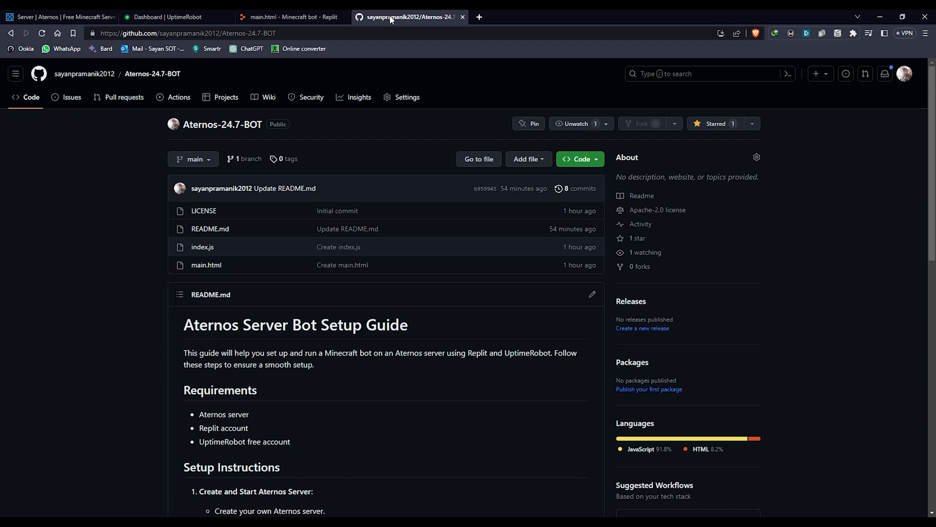
{"action": "mouse_move", "coordinate": [391, 30]}
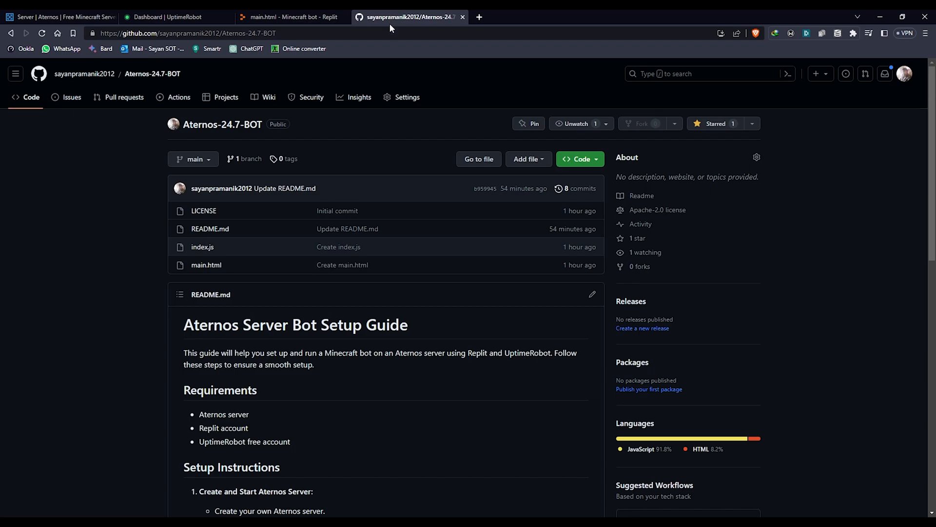